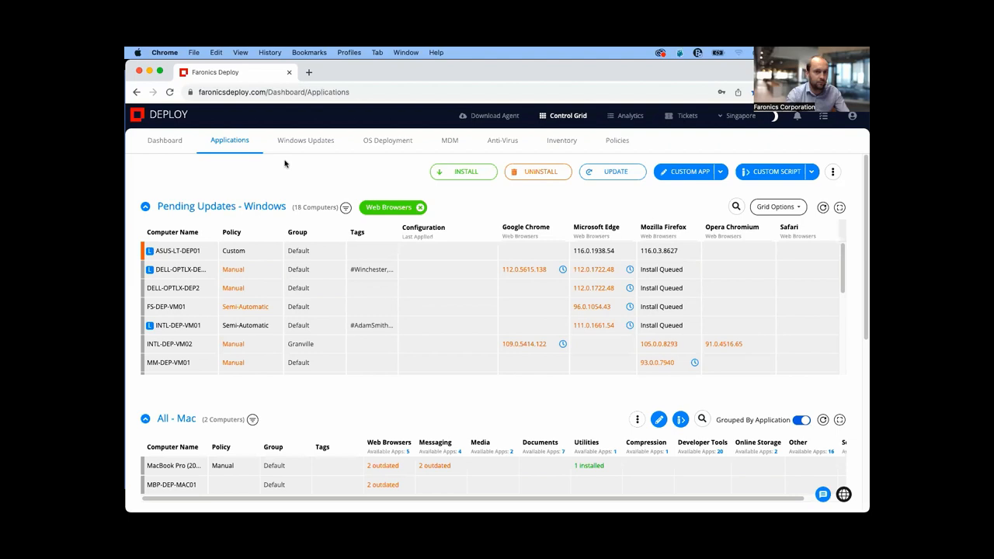
pyautogui.moveTo(408, 190)
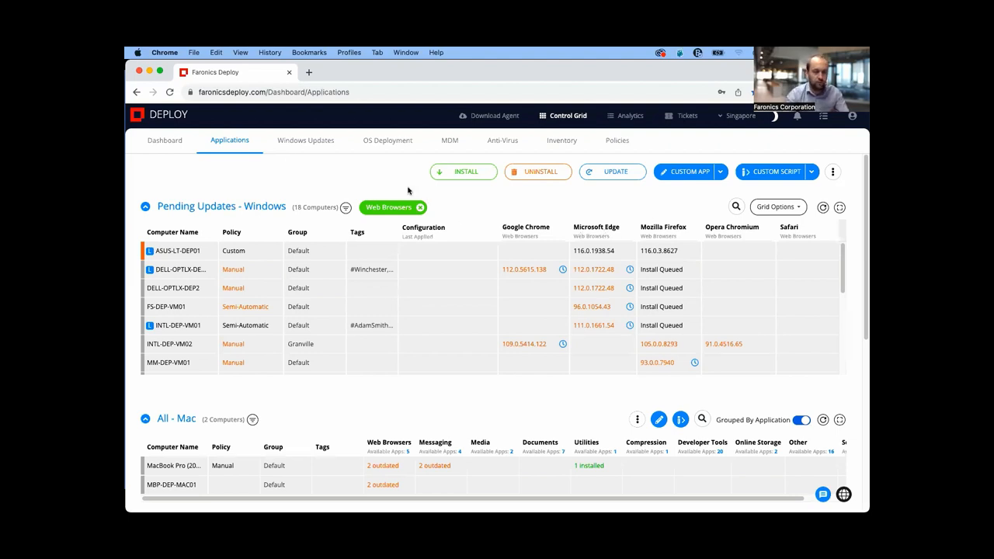
pyautogui.moveTo(563, 204)
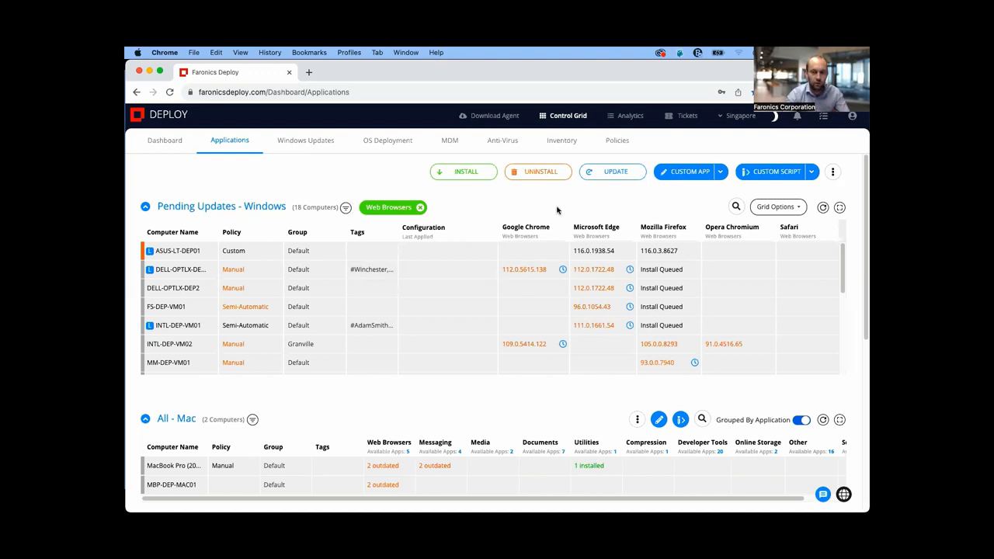
pyautogui.moveTo(612, 216)
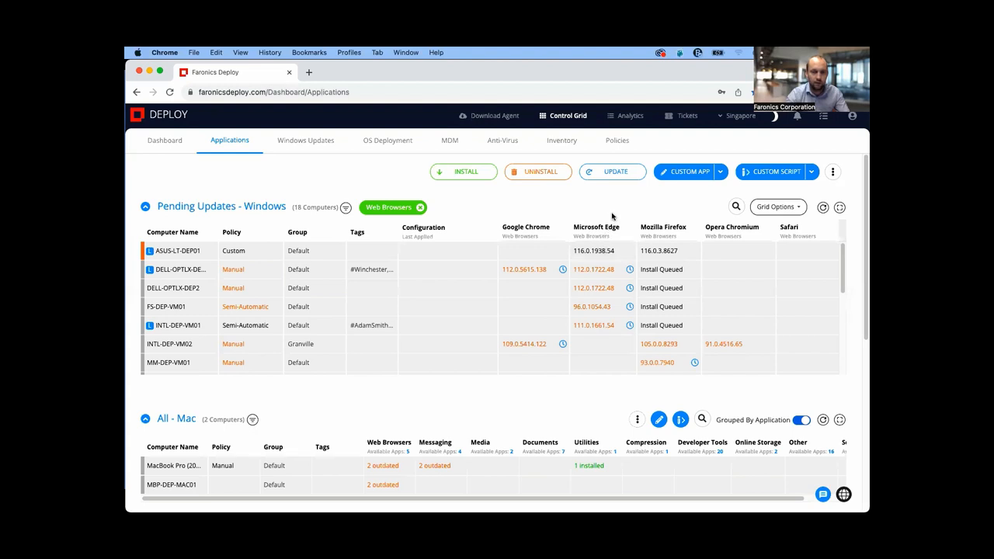
pyautogui.moveTo(609, 254)
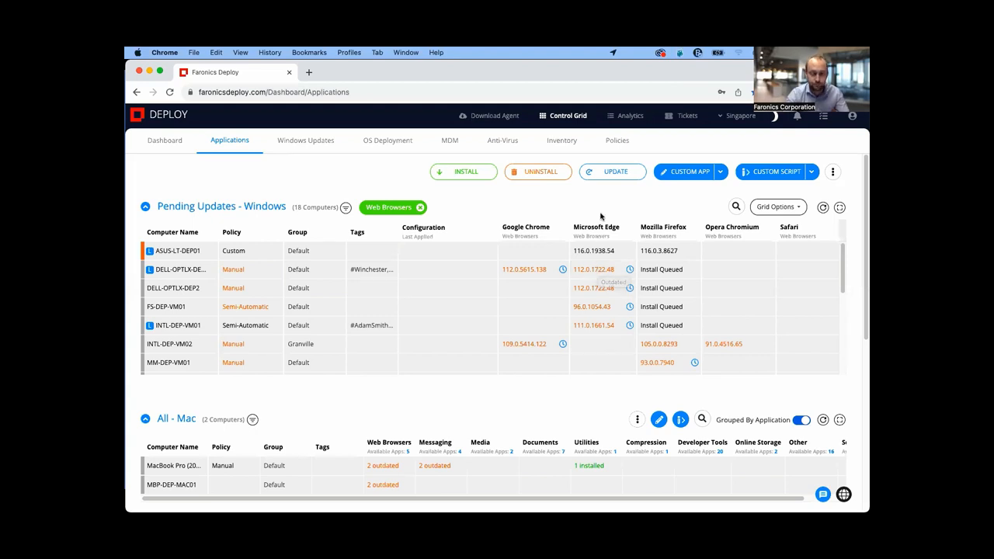
pyautogui.moveTo(515, 212)
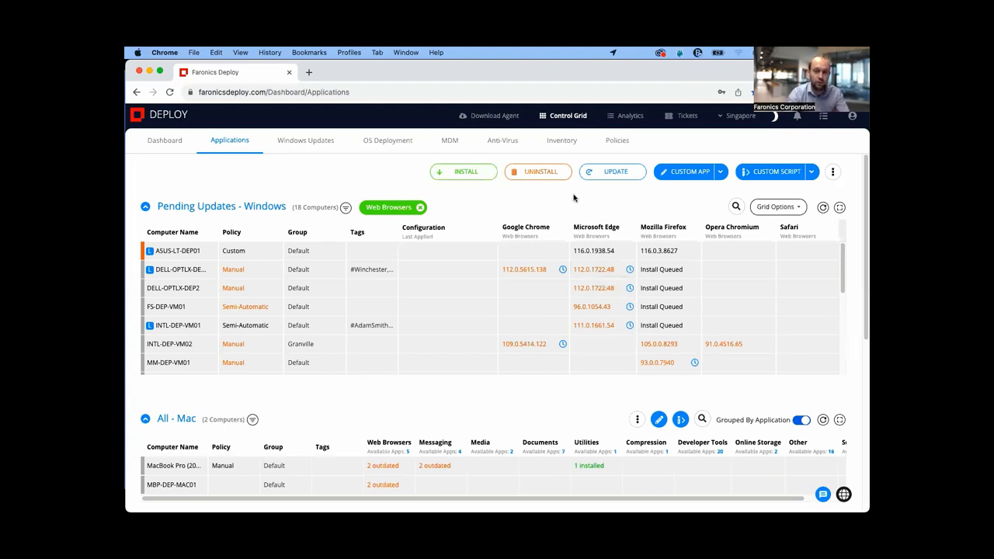
pyautogui.moveTo(533, 229)
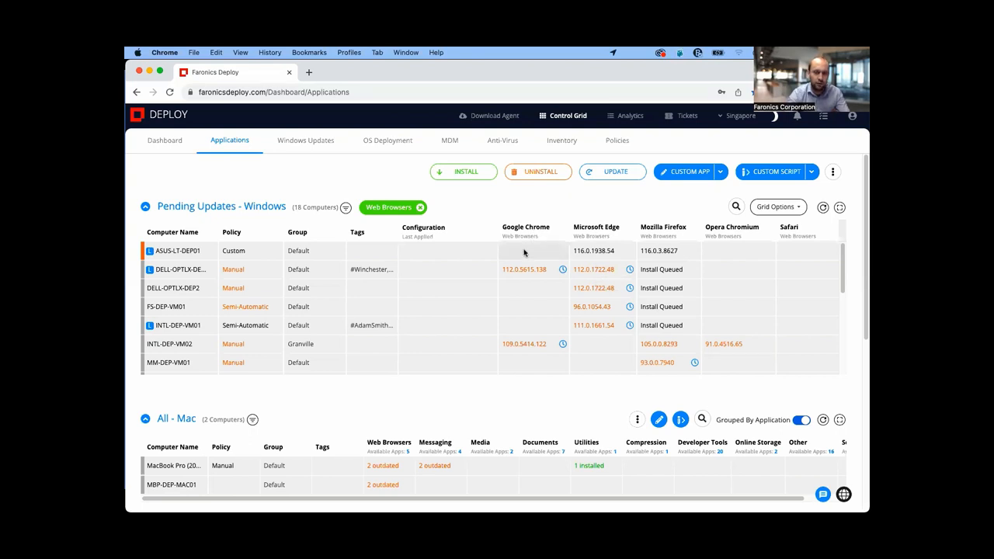
# Step: Install Google Chrome on ASUS-LT-DEP01
pyautogui.click(532, 250)
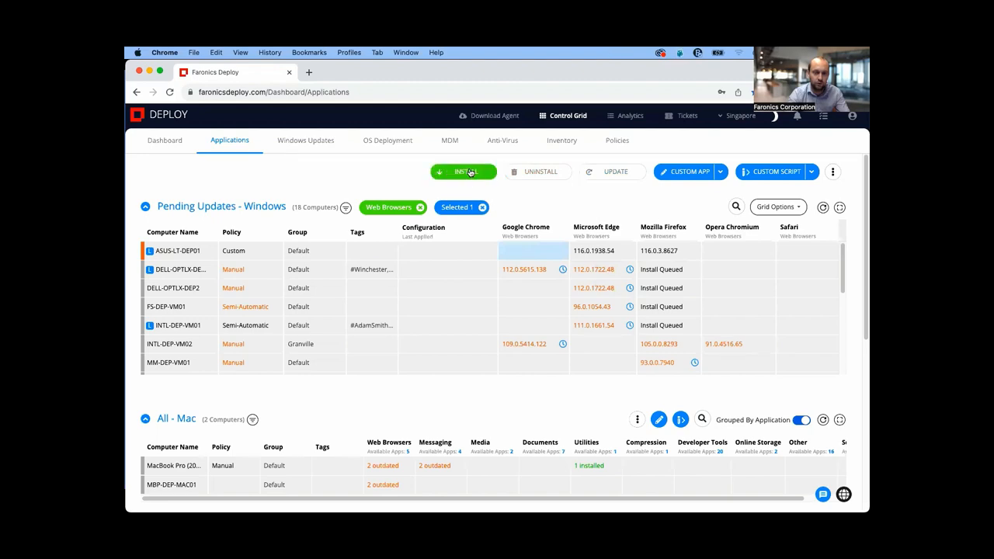
pyautogui.click(464, 171)
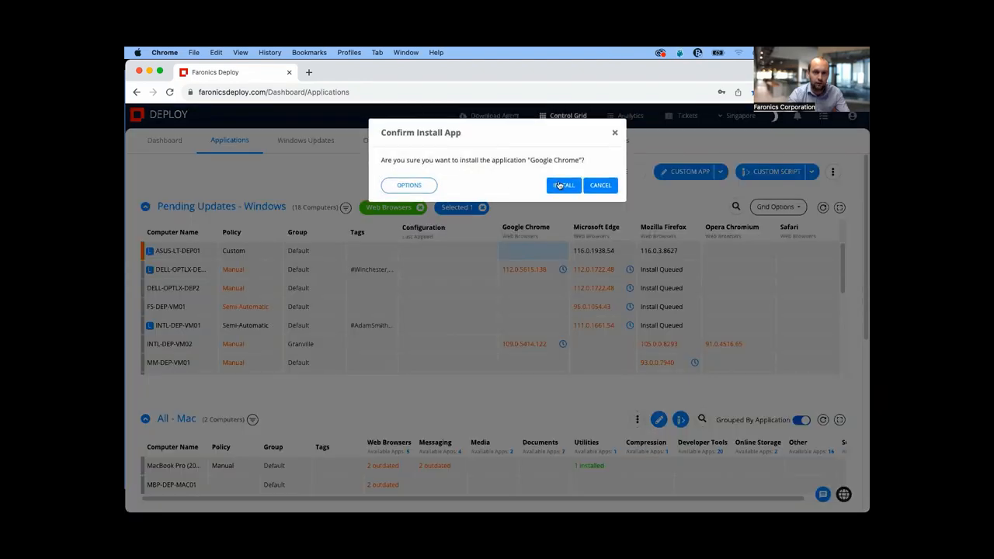
pyautogui.click(562, 184)
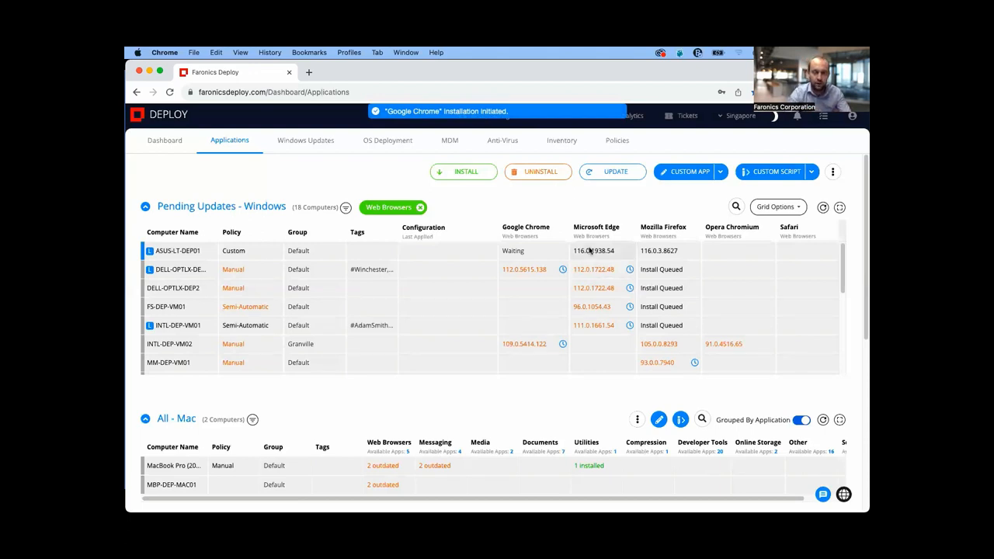
# Step: Uninstall Microsoft Edge from ASUS-LT-DEP01 and update Opera Chromium on INTL-DEP-VM02
pyautogui.click(593, 250)
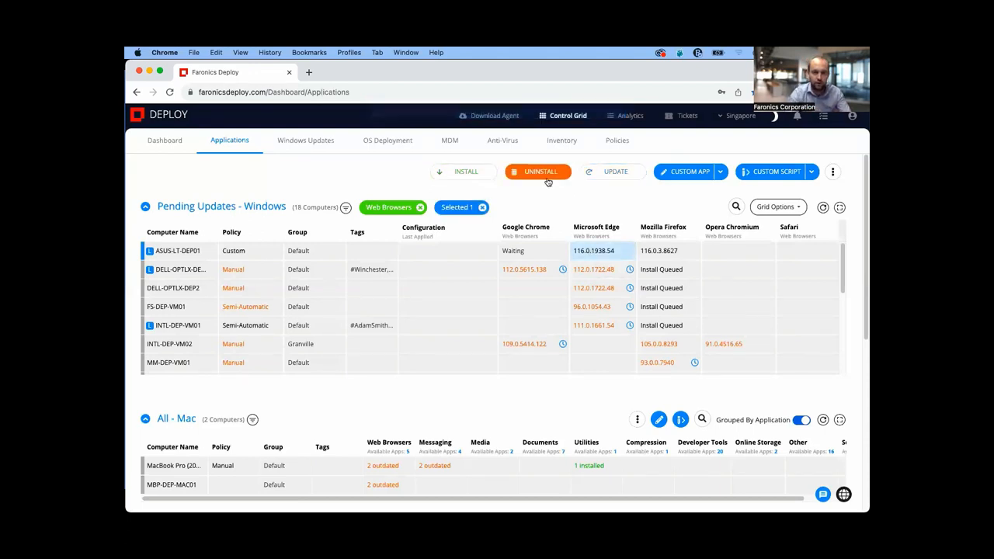
pyautogui.click(538, 171)
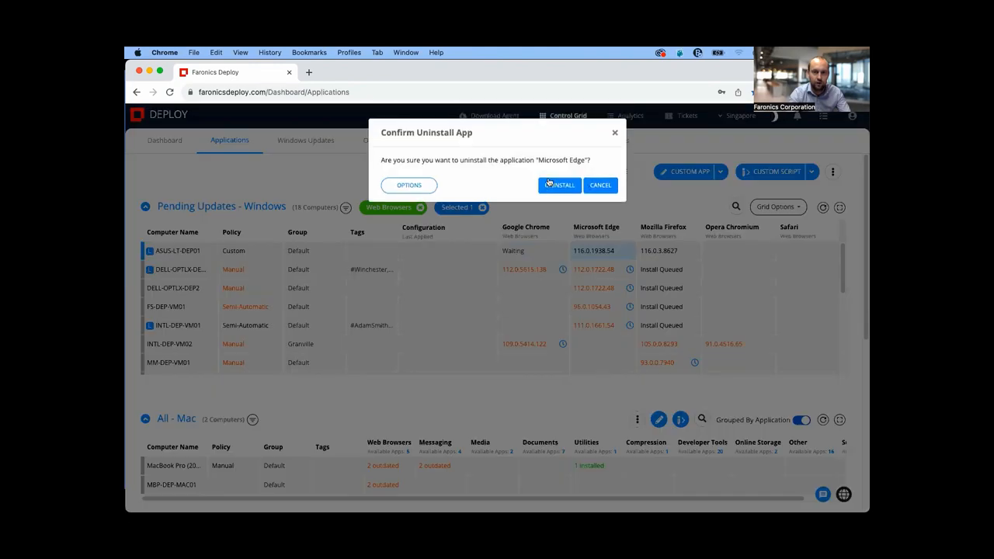
pyautogui.click(559, 185)
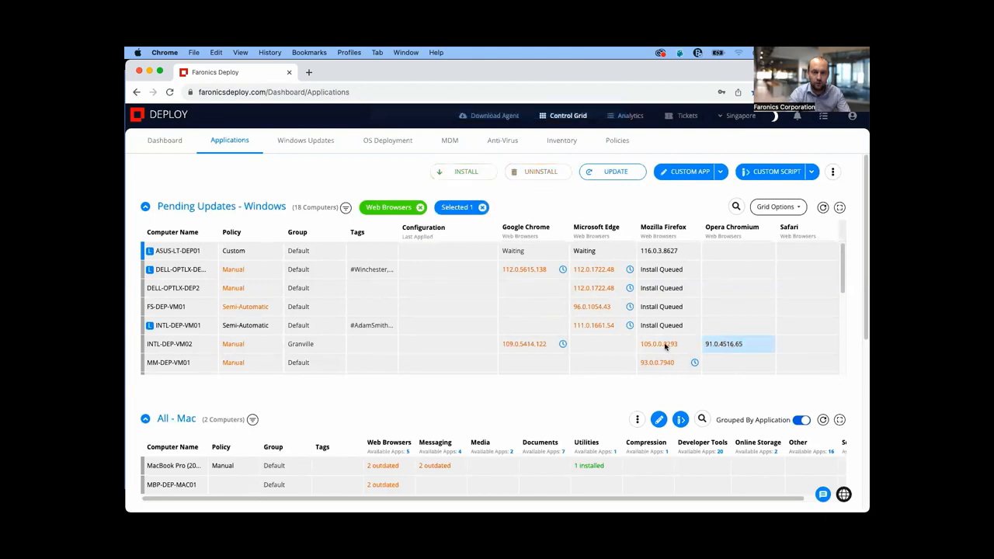
pyautogui.click(615, 171)
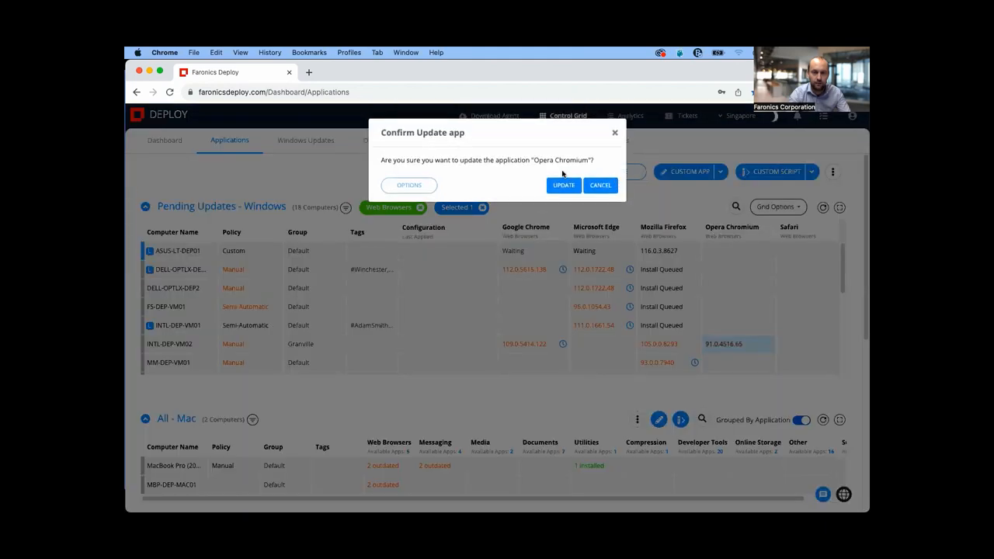
pyautogui.click(562, 185)
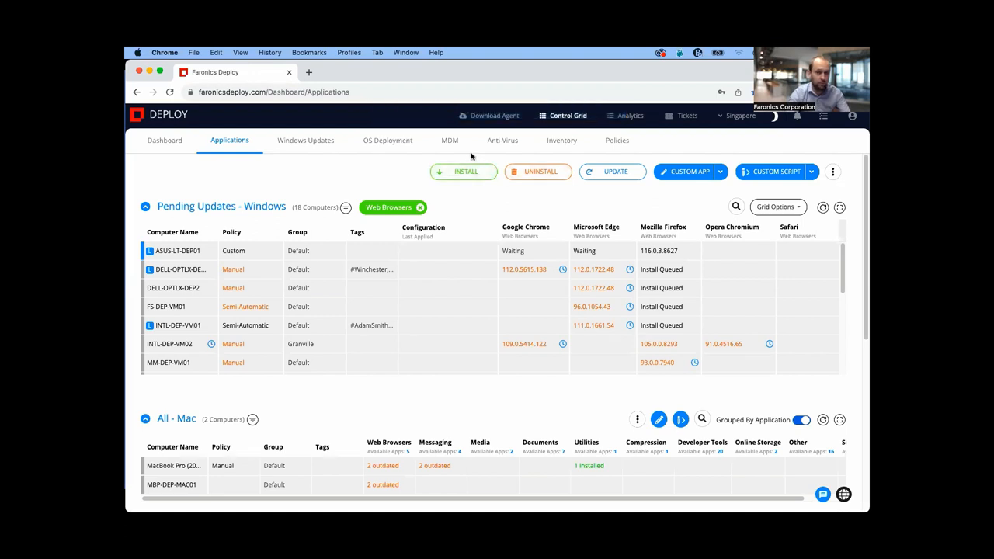
pyautogui.moveTo(632, 210)
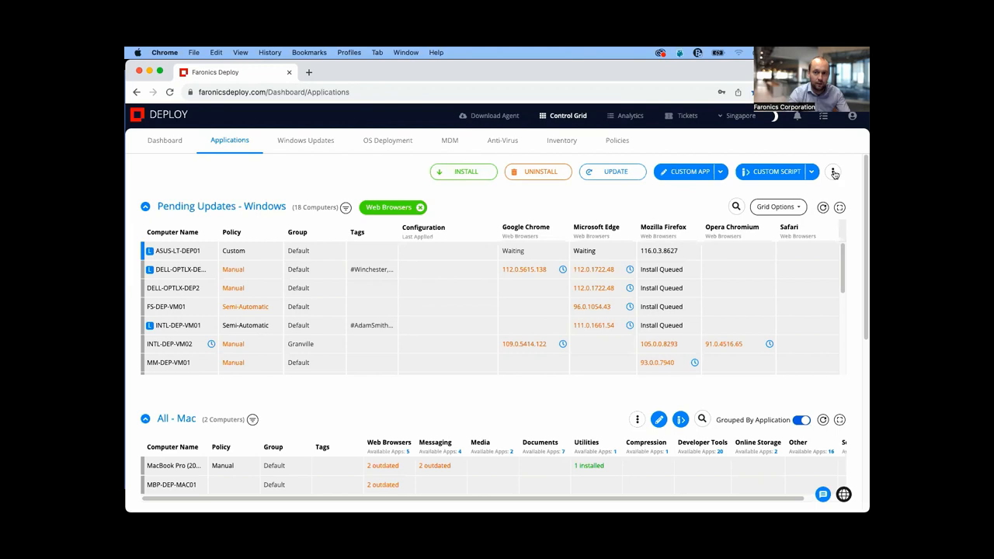
pyautogui.click(832, 172)
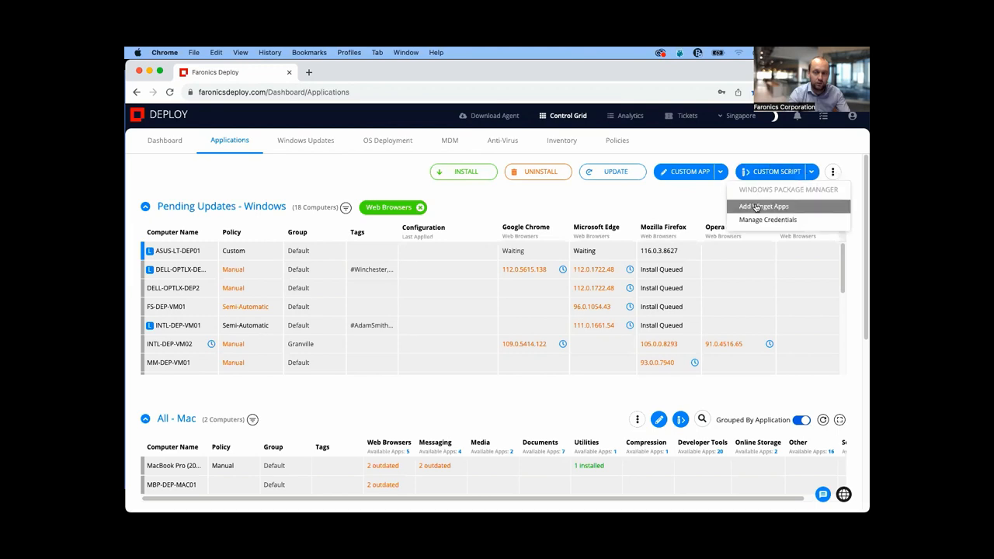
pyautogui.click(762, 206)
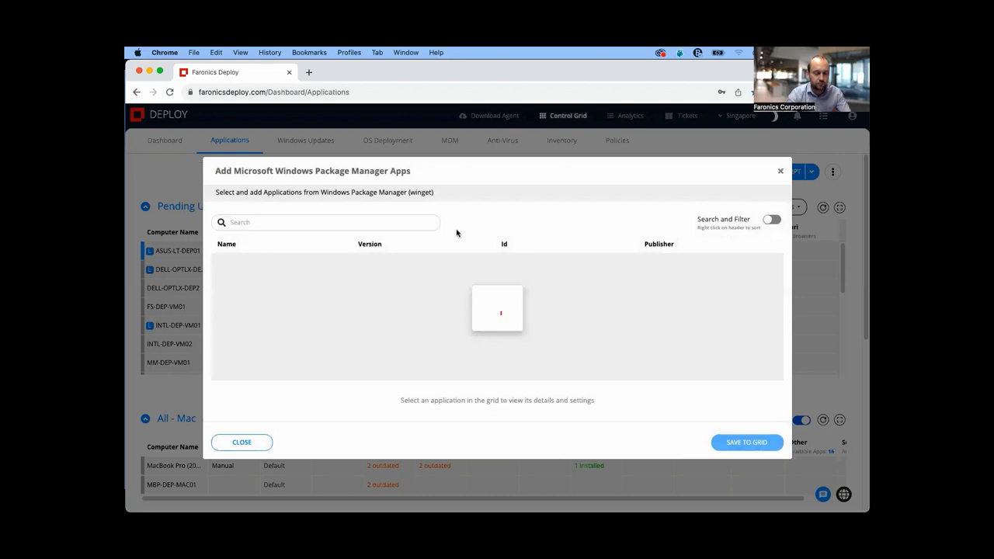
pyautogui.moveTo(454, 211)
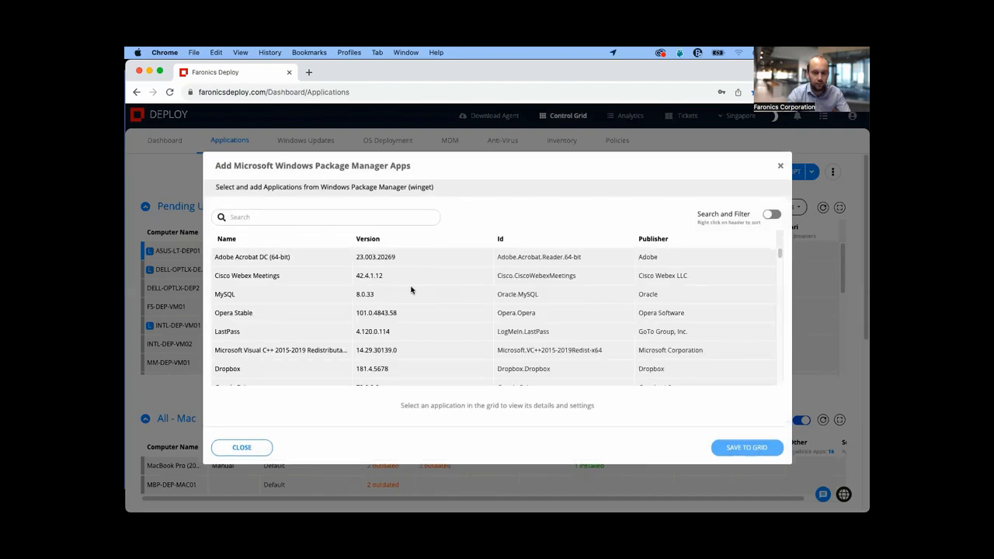
pyautogui.scroll(-3)
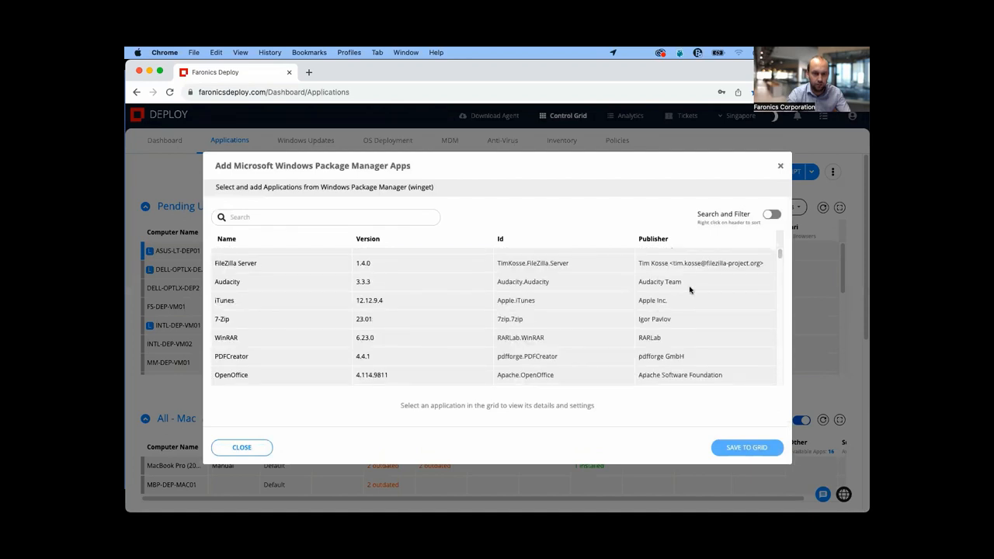
pyautogui.scroll(-3)
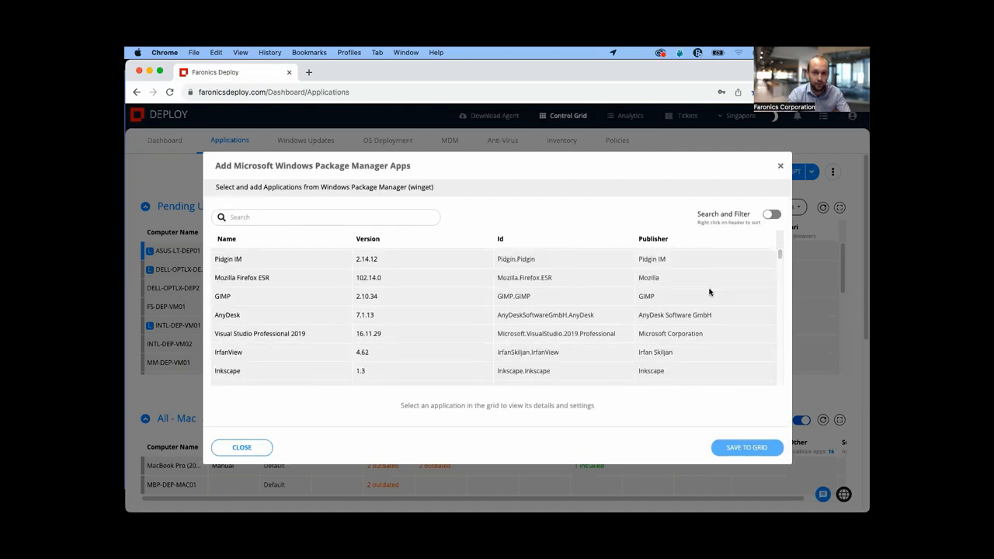
pyautogui.scroll(-3)
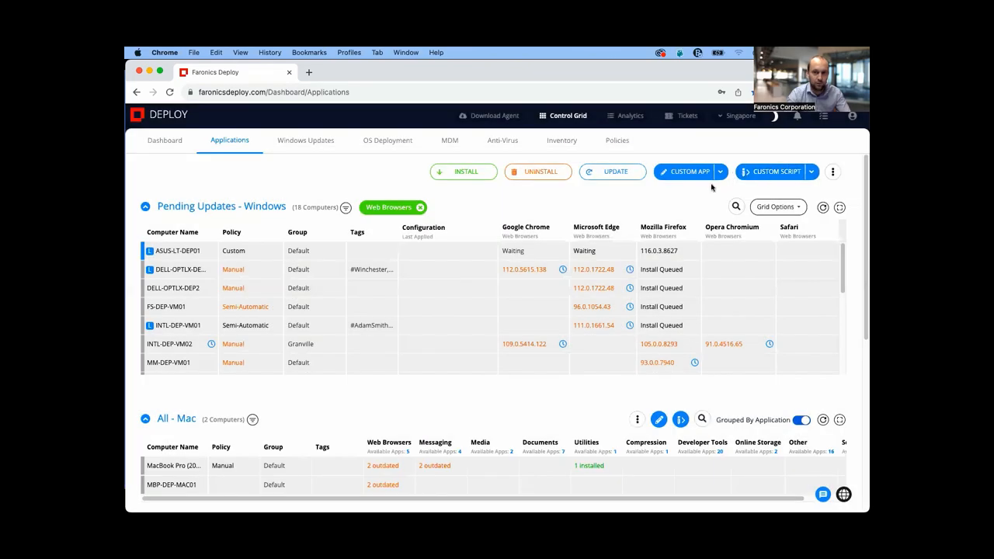
pyautogui.moveTo(691, 202)
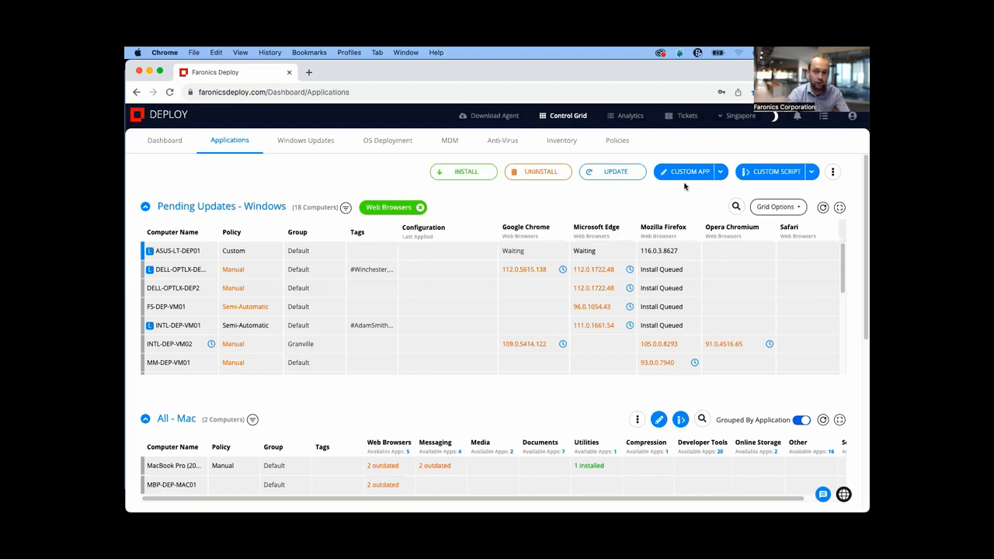
# Step: Start a custom app package setup, dismiss it unsaved, and scroll the Windows grid right
pyautogui.click(720, 172)
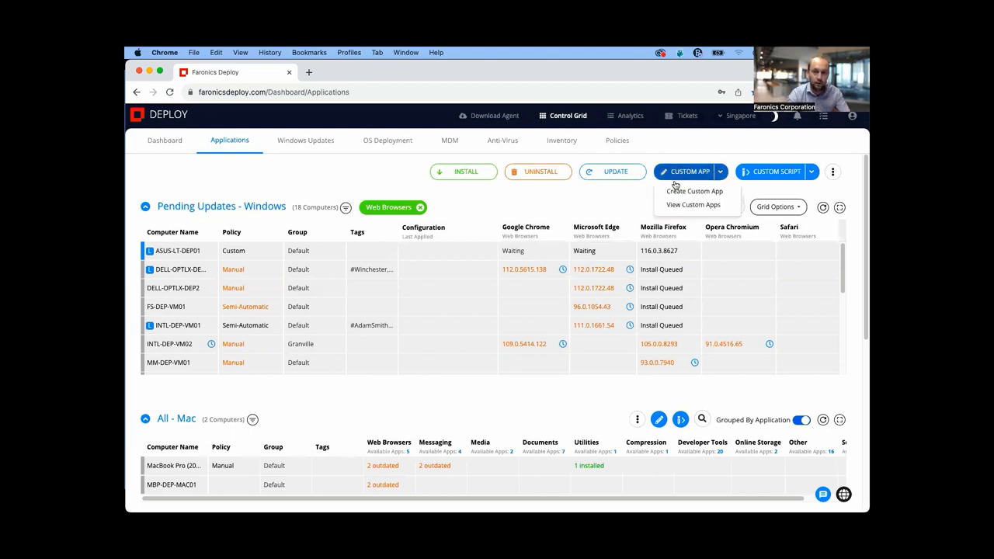
pyautogui.click(693, 191)
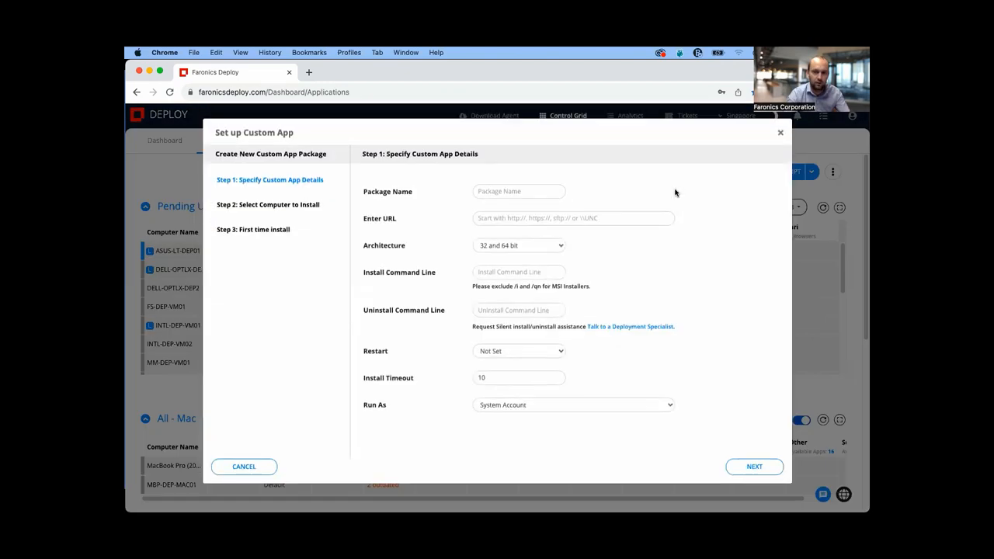
pyautogui.moveTo(378, 196)
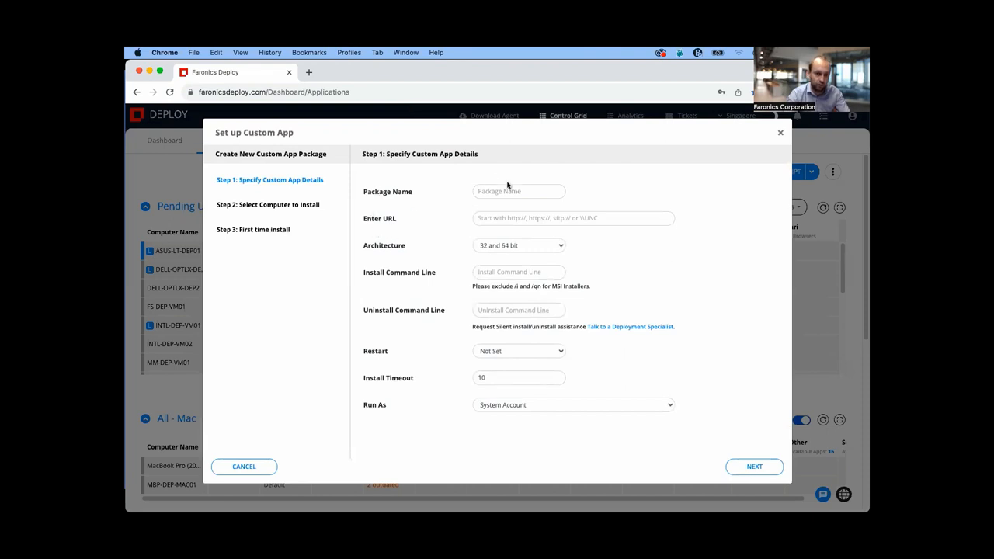
pyautogui.moveTo(500, 162)
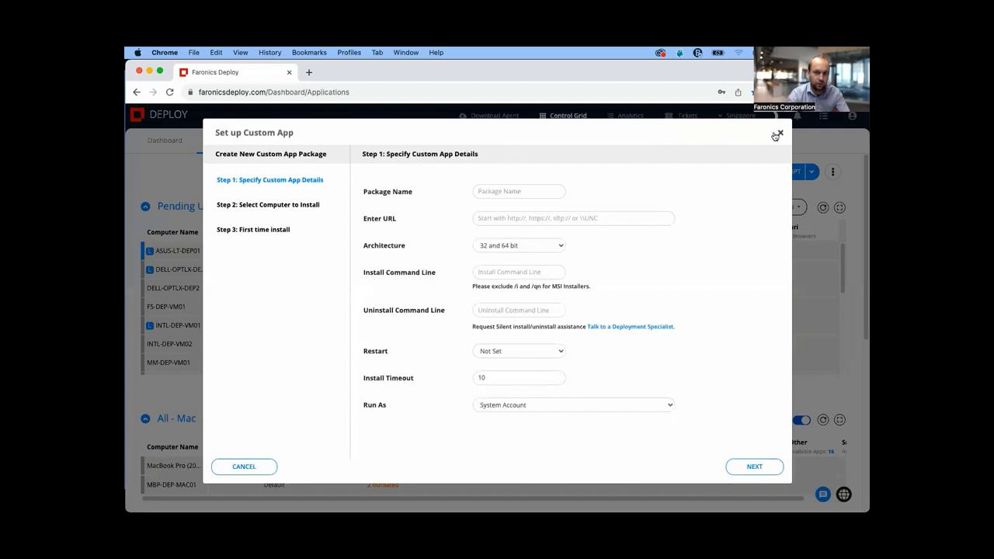
pyautogui.click(777, 133)
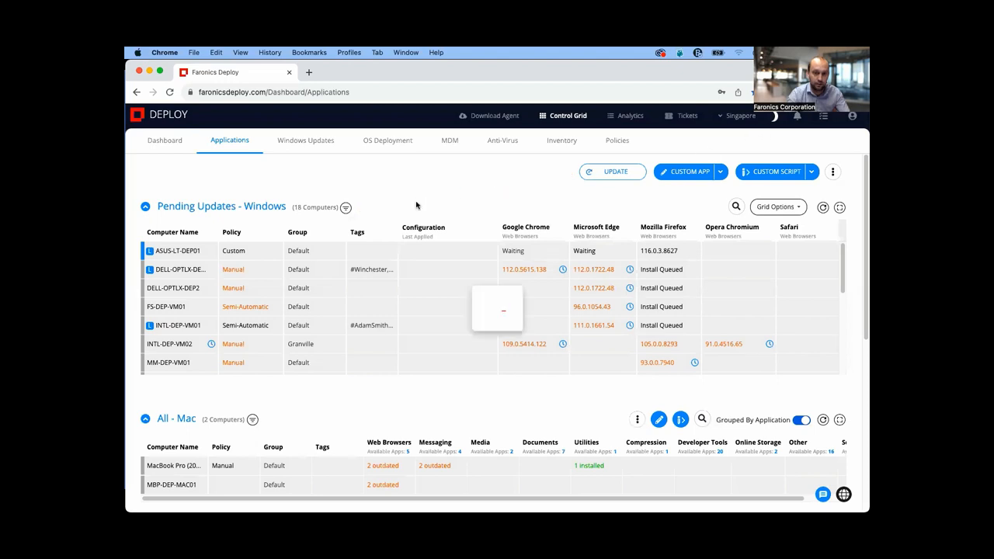
pyautogui.hscroll(3)
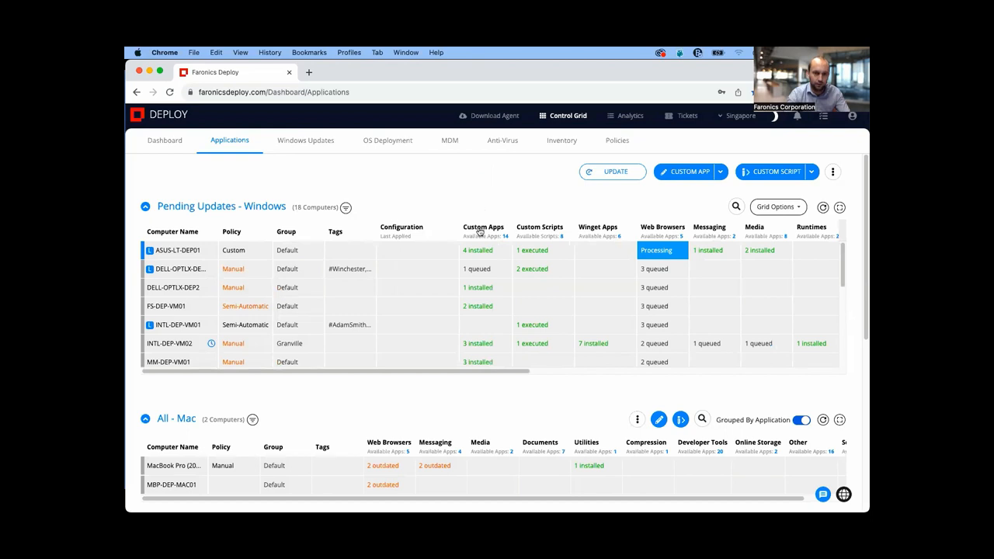
# Step: Expand the Custom Script dropdown to reveal Create and View Custom Scripts
pyautogui.click(483, 227)
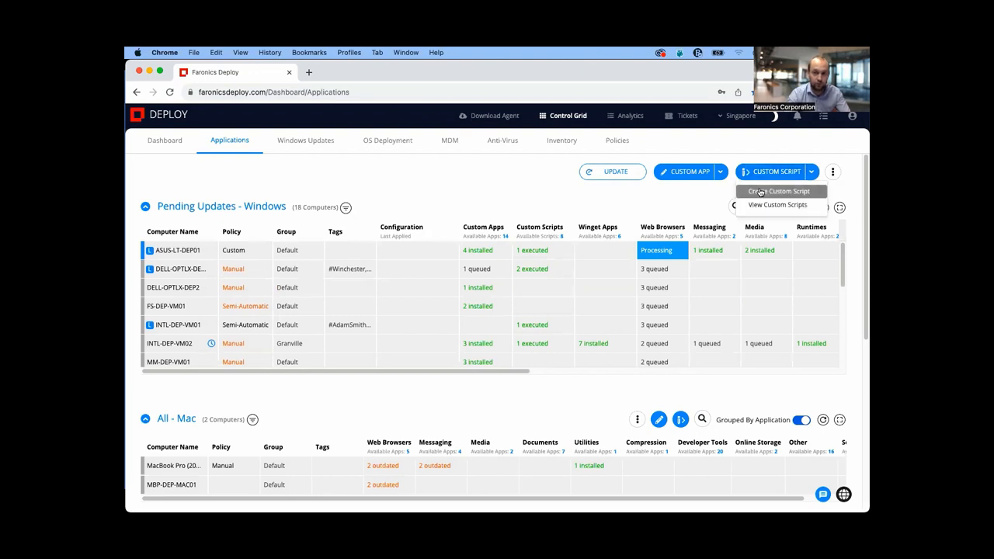
# Step: Check the script Type options in Create Custom Script, then close it unsaved
pyautogui.click(776, 191)
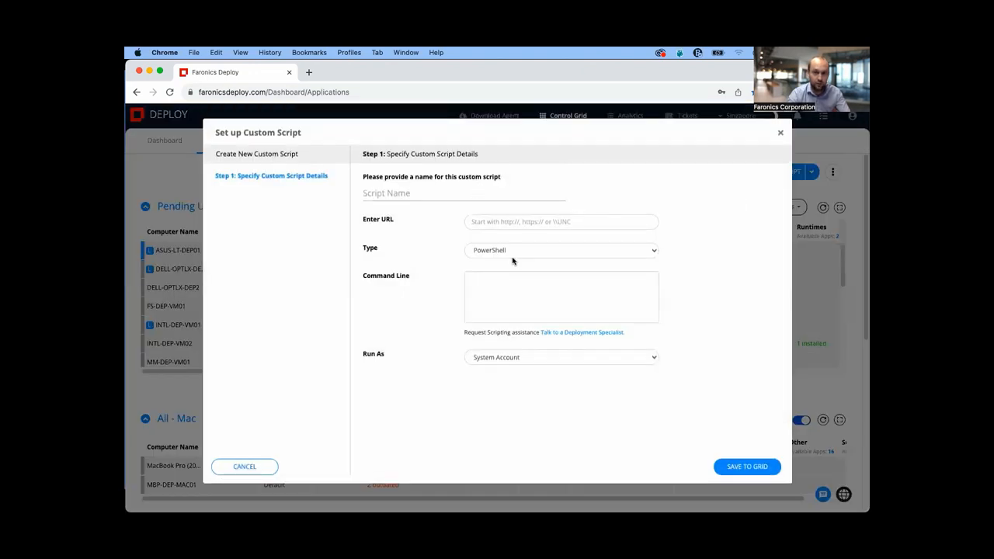
pyautogui.click(560, 250)
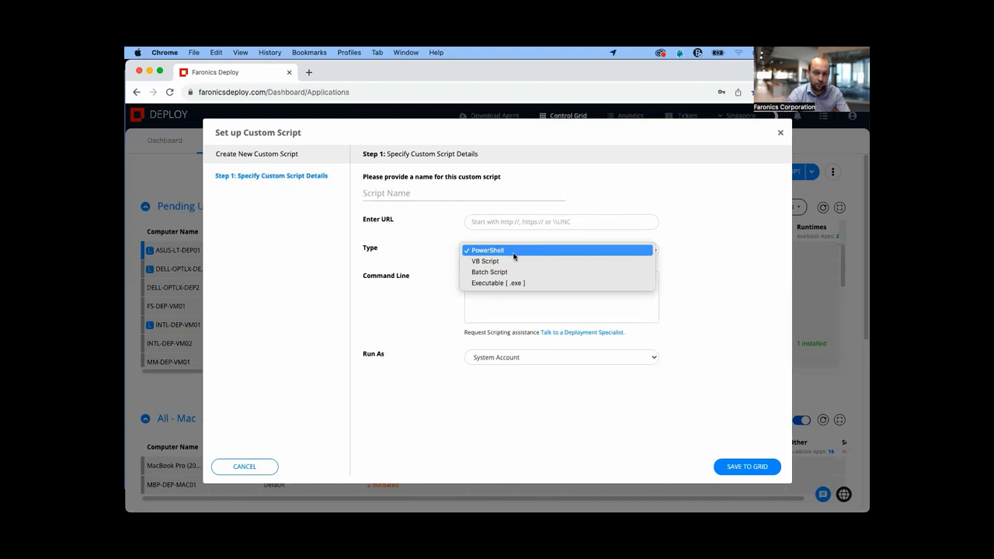
pyautogui.moveTo(497, 282)
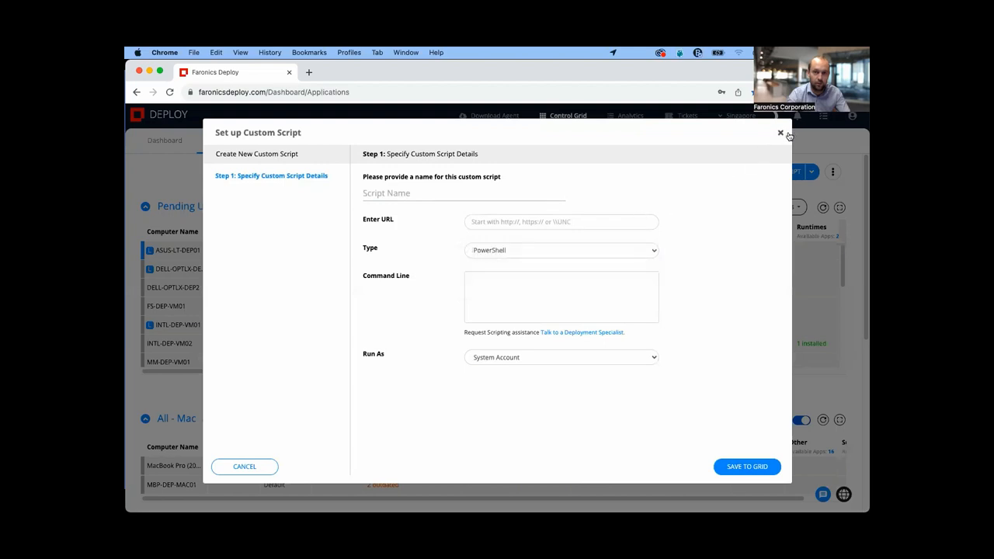
pyautogui.click(780, 133)
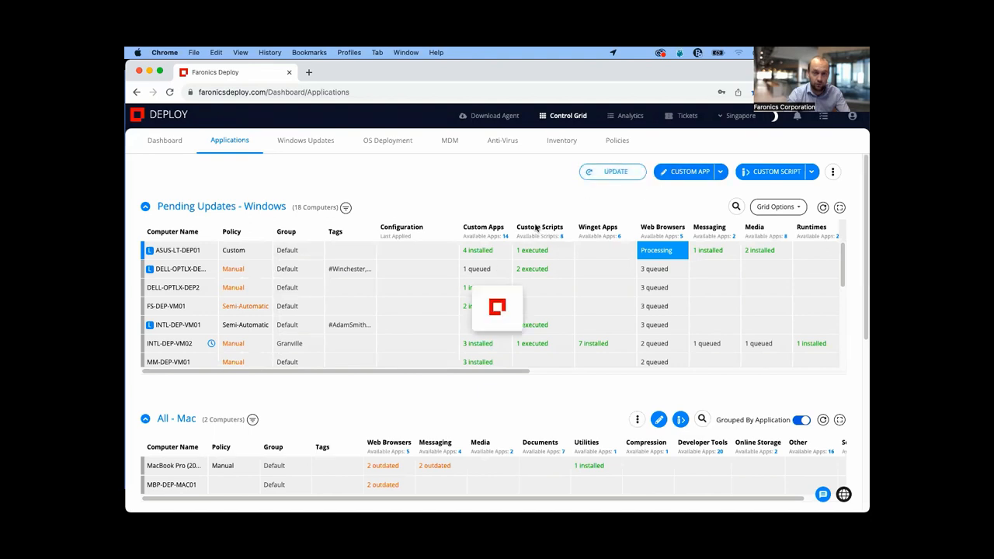
# Step: Show custom scripts as their own grid columns, then go to the Policies page
pyautogui.click(539, 228)
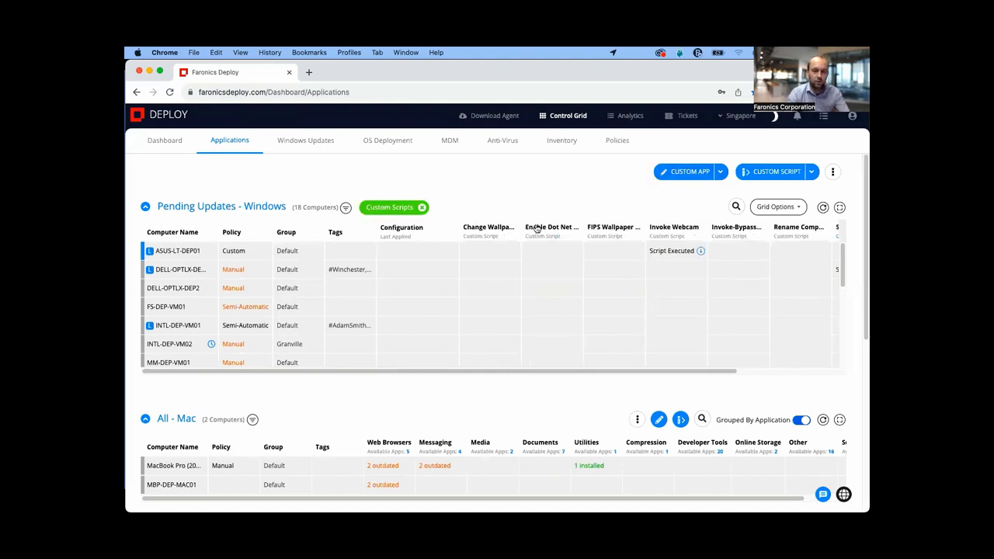
pyautogui.moveTo(487, 255)
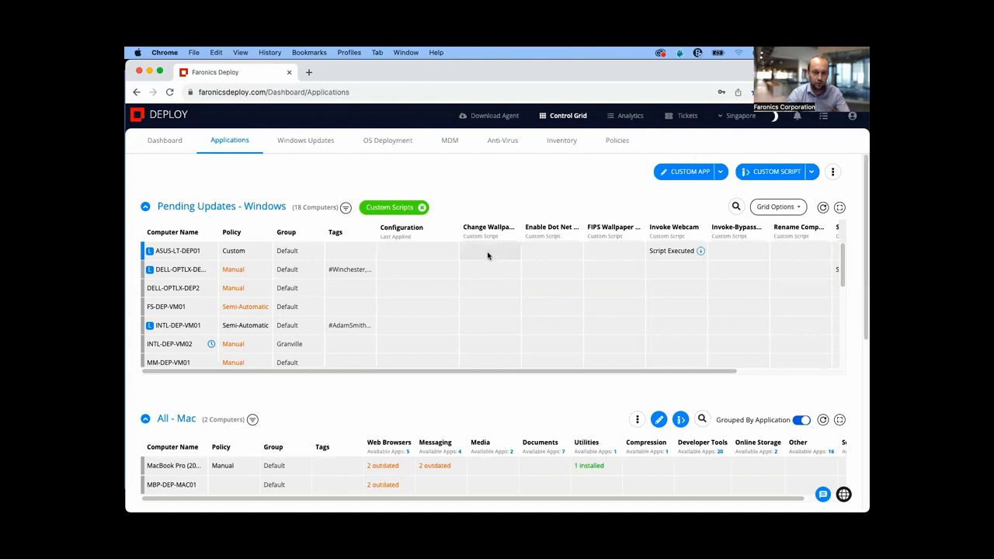
pyautogui.click(489, 250)
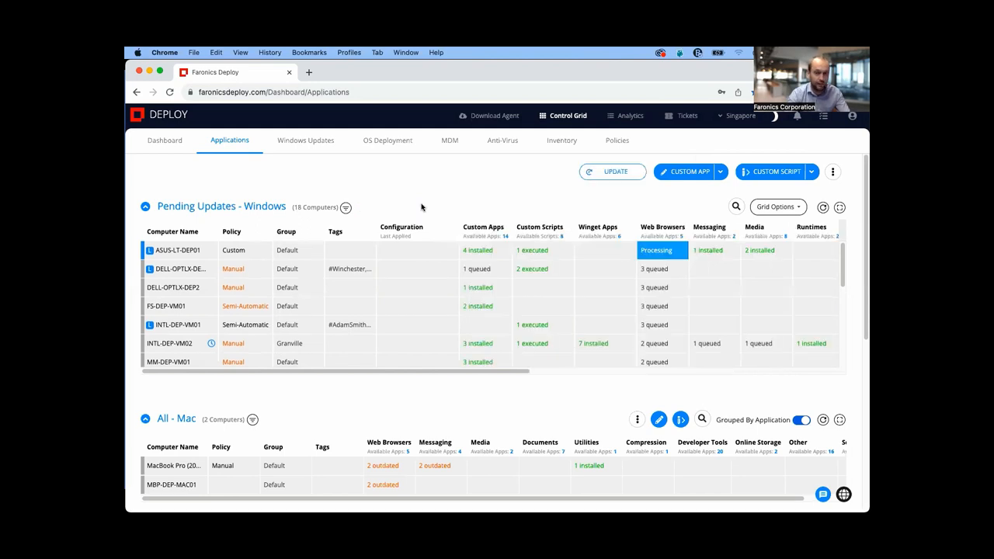
pyautogui.moveTo(472, 191)
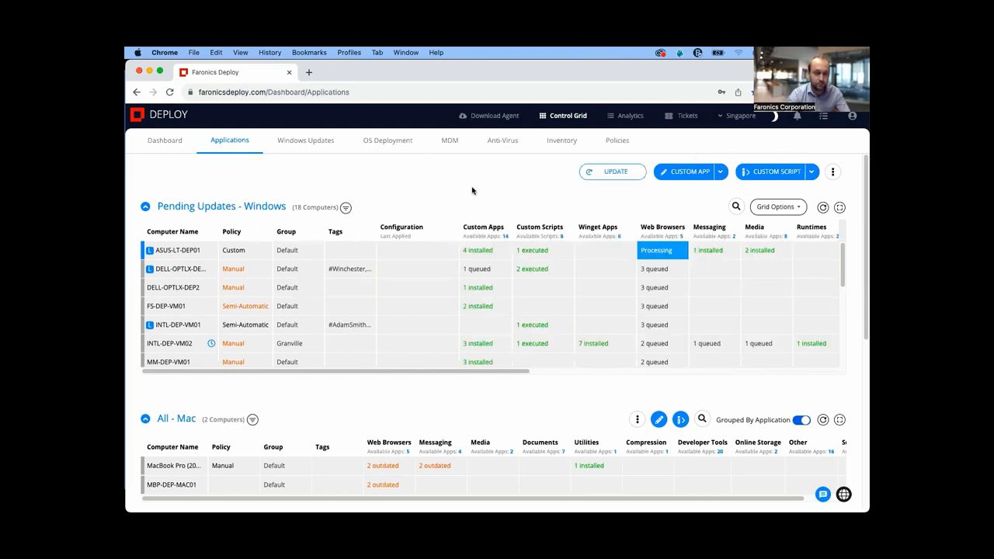
pyautogui.moveTo(479, 207)
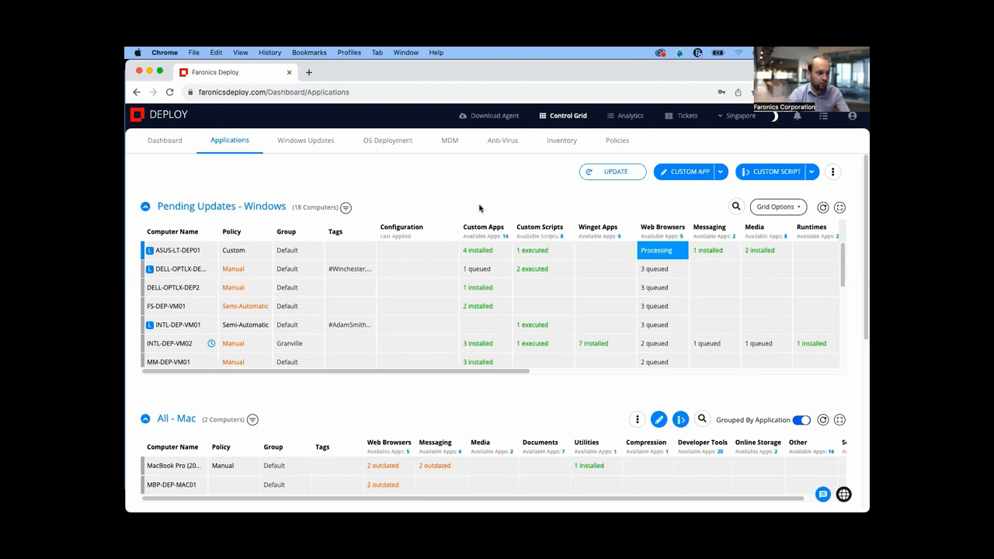
pyautogui.moveTo(488, 196)
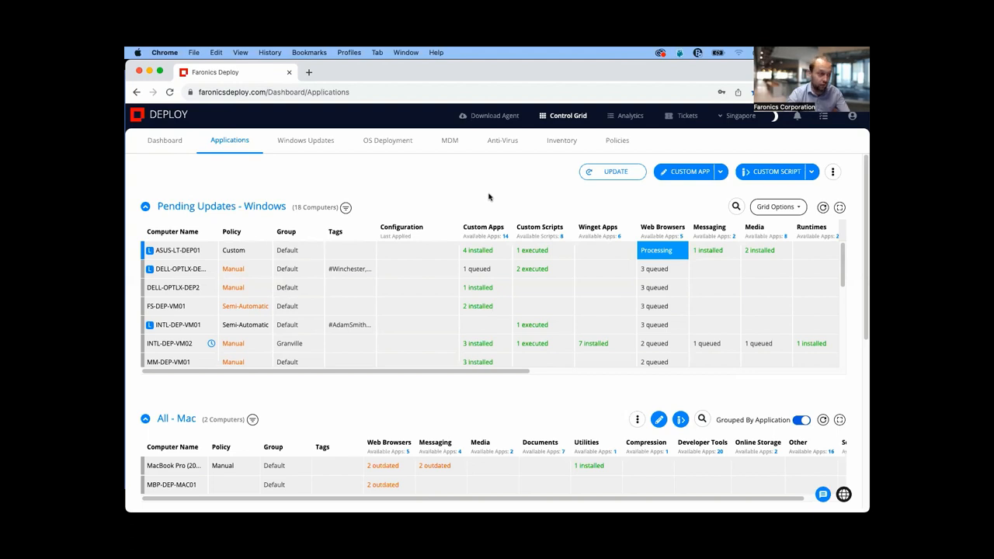
pyautogui.moveTo(617, 140)
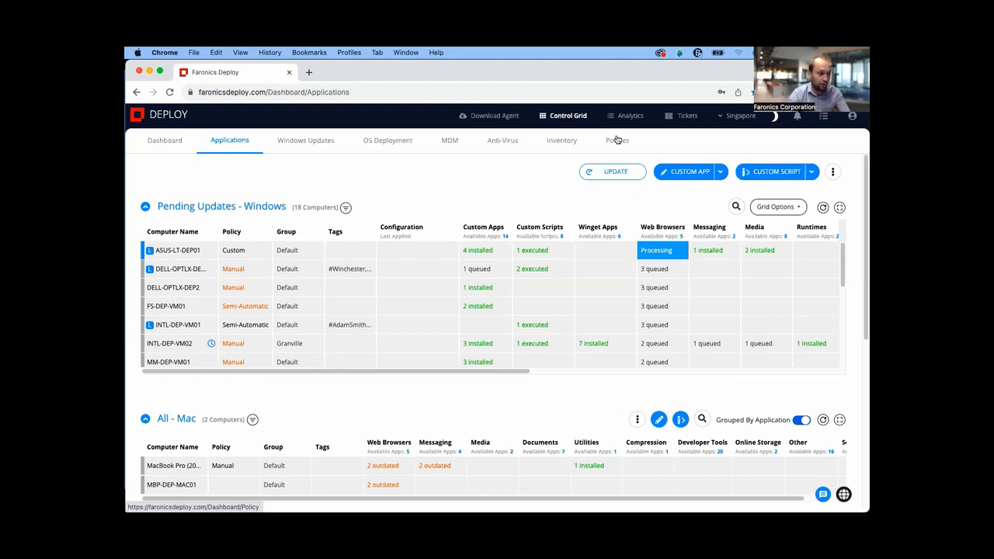
pyautogui.moveTo(617, 143)
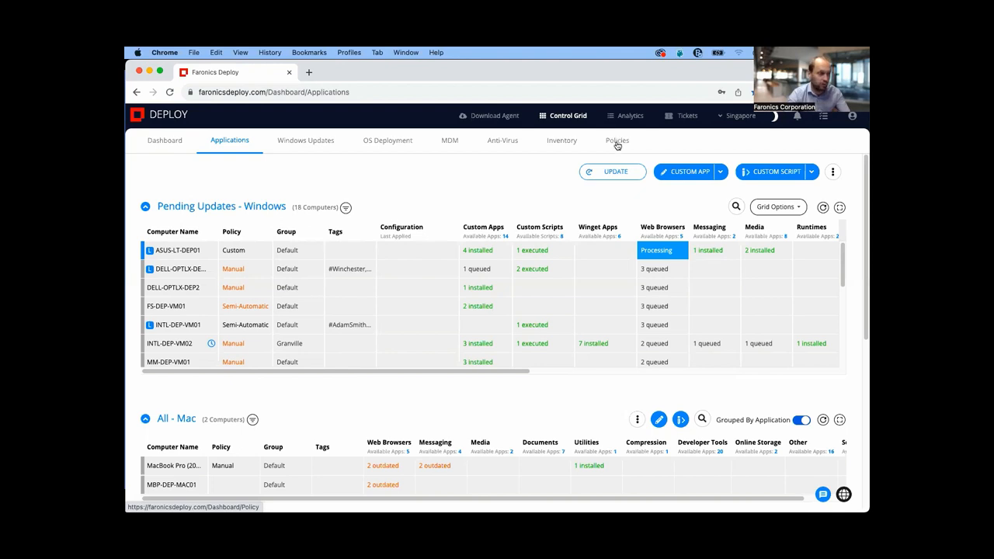
pyautogui.click(617, 140)
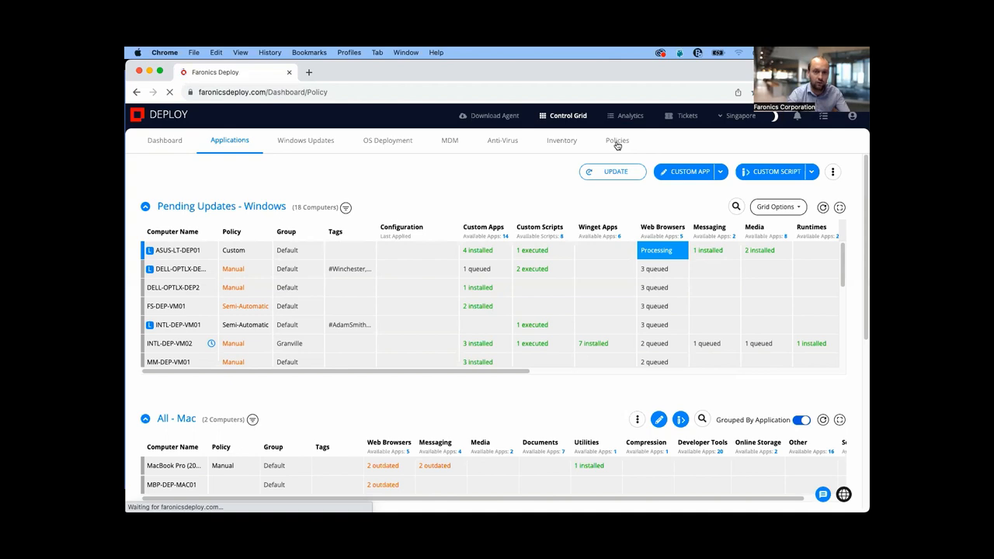
pyautogui.click(617, 141)
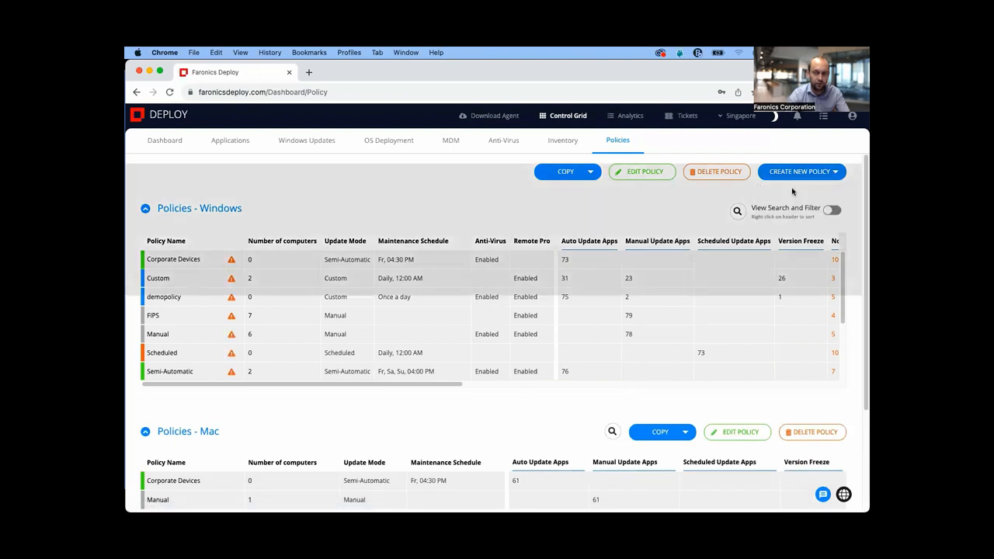
# Step: Open the Add Policy form with Create New Policy
pyautogui.click(797, 172)
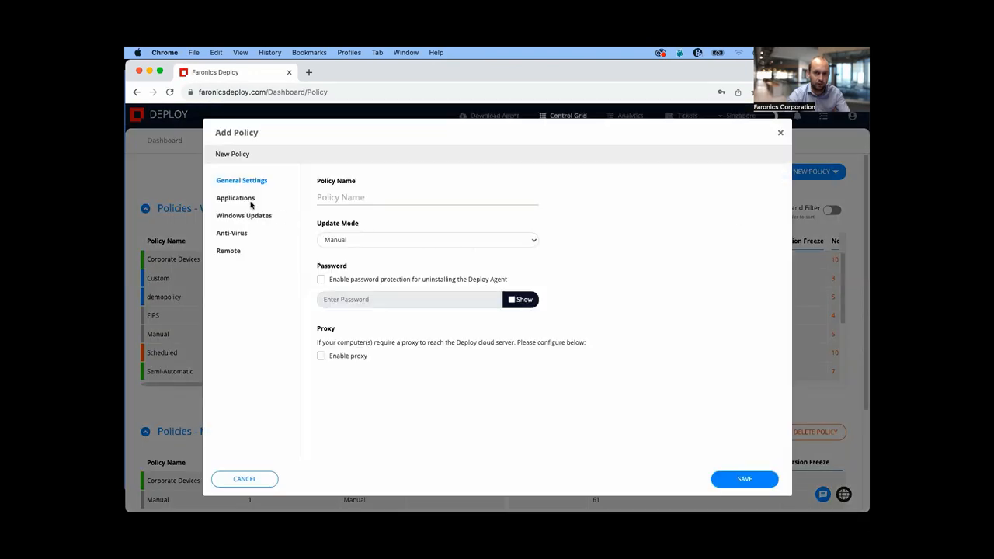
pyautogui.click(235, 197)
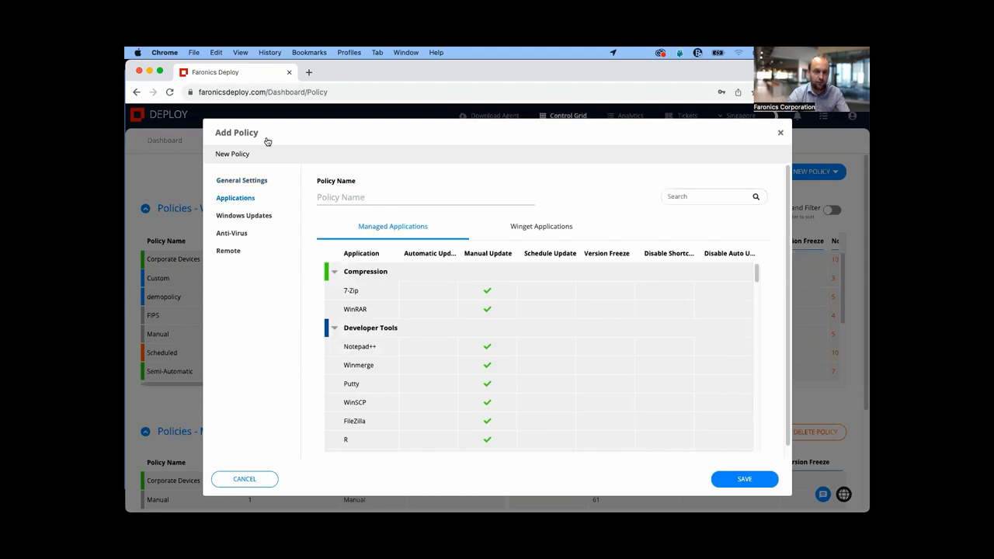
pyautogui.moveTo(371, 287)
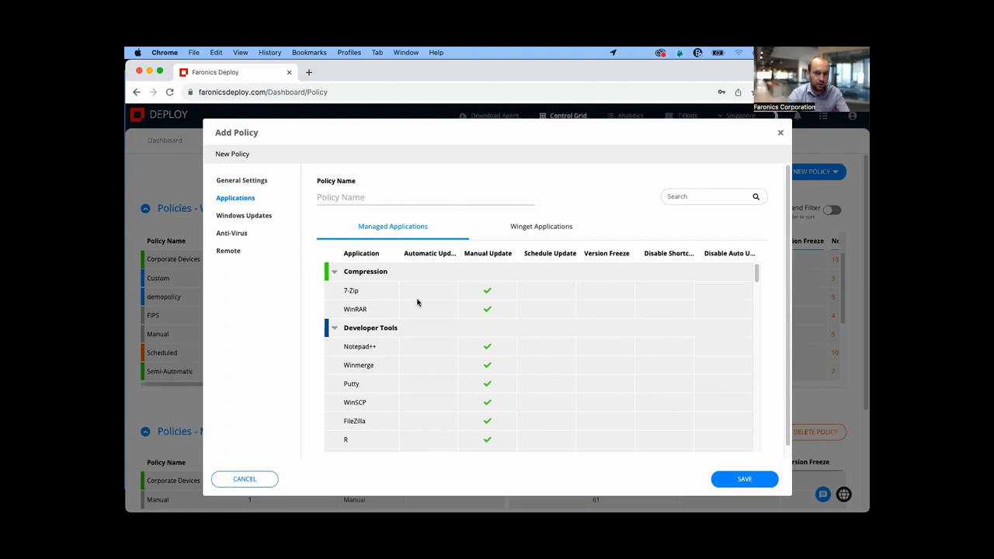
pyautogui.moveTo(429, 294)
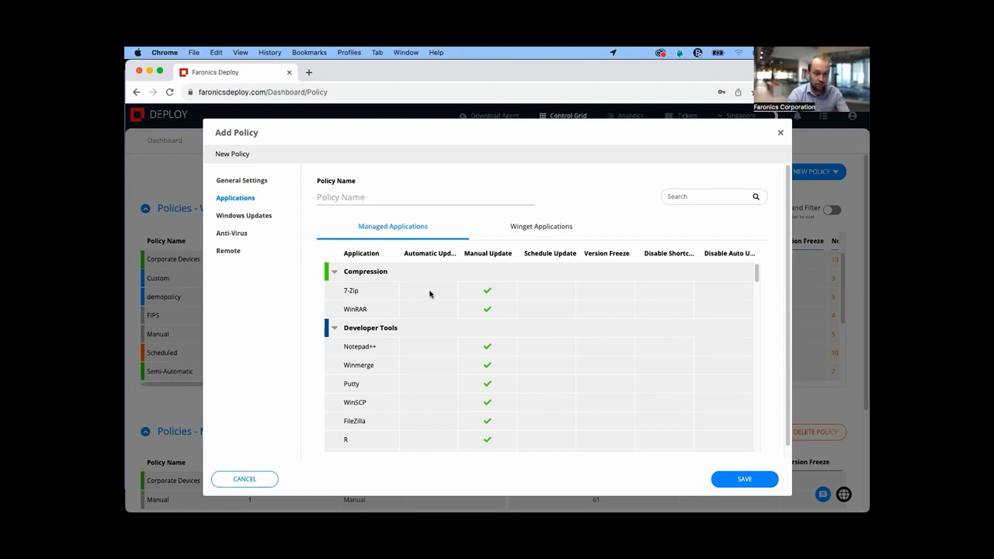
pyautogui.click(487, 290)
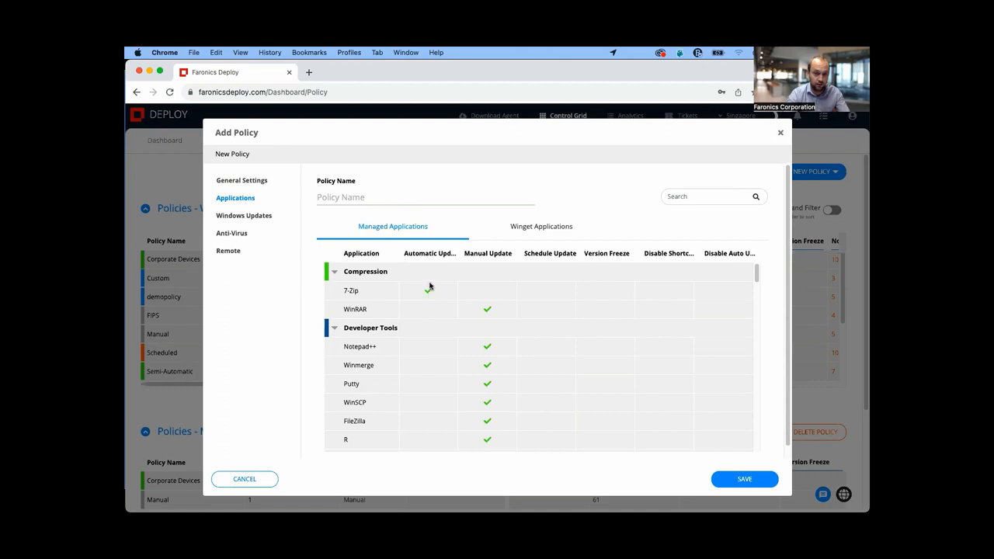
pyautogui.click(428, 290)
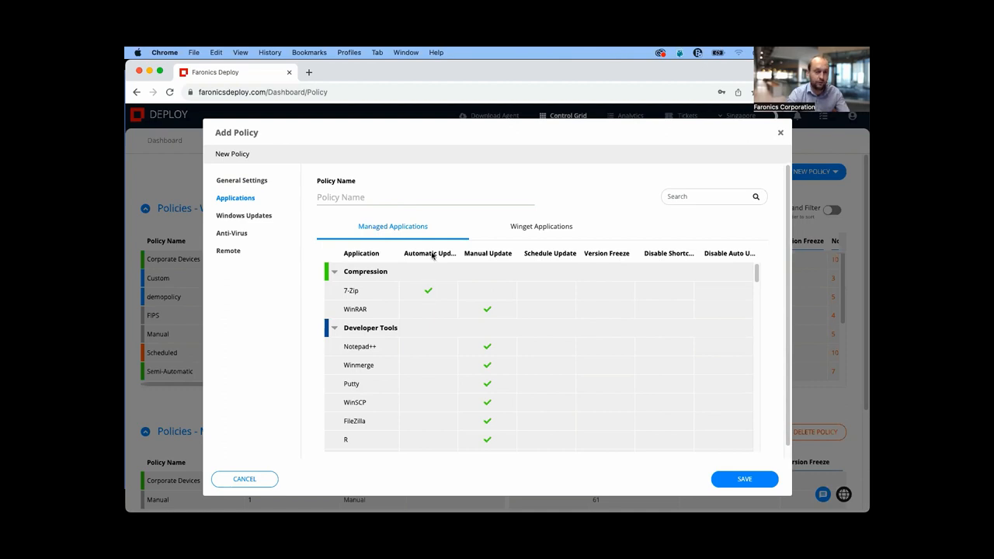
pyautogui.moveTo(429, 253)
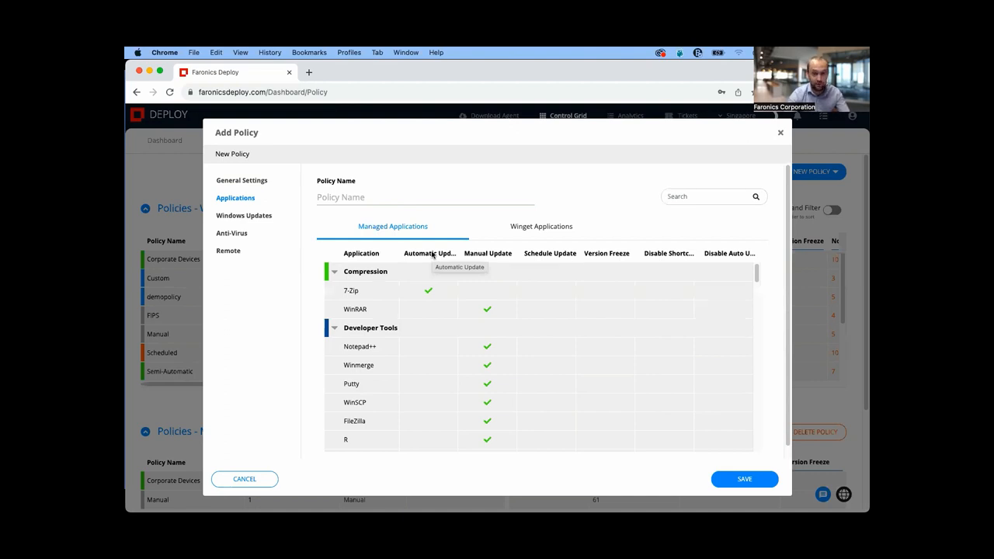
pyautogui.moveTo(477, 289)
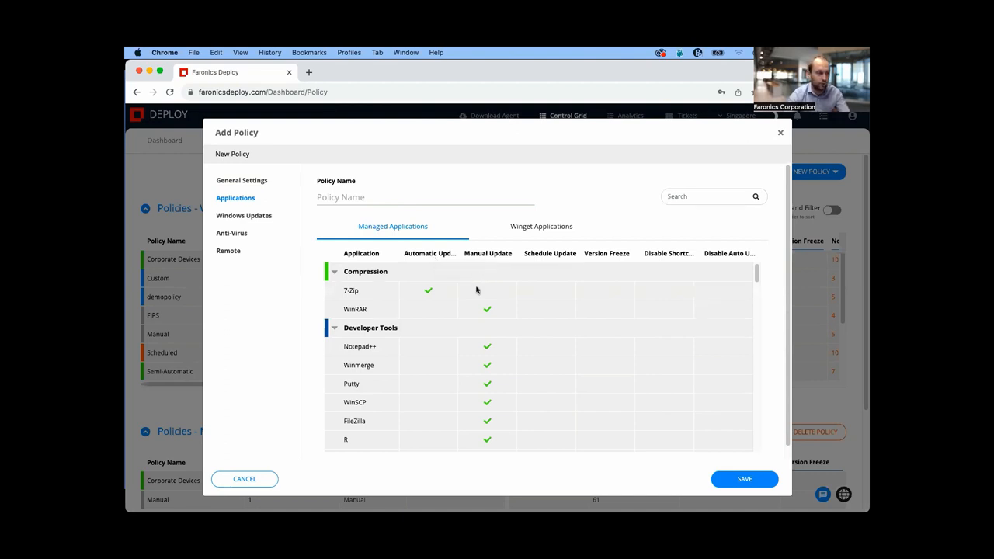
pyautogui.click(487, 290)
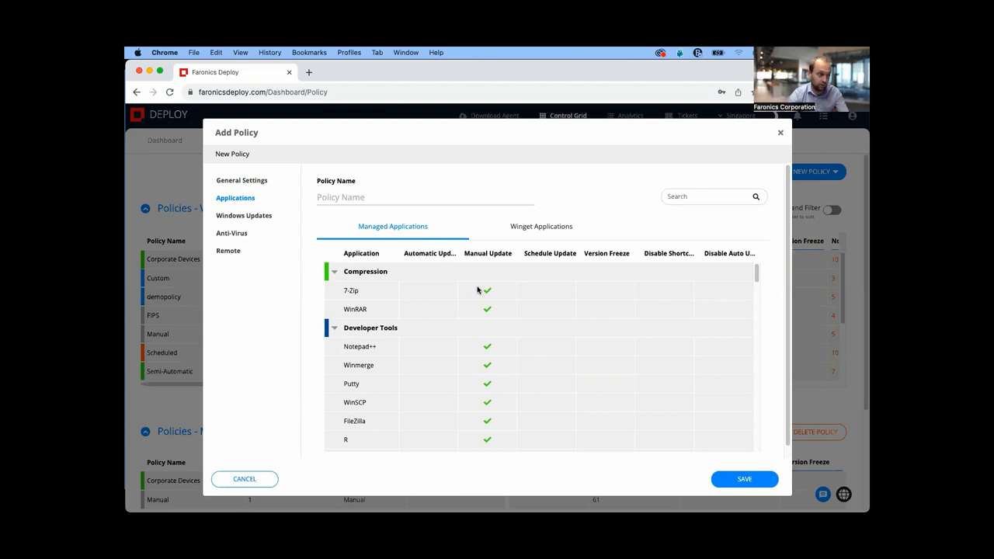
pyautogui.moveTo(518, 284)
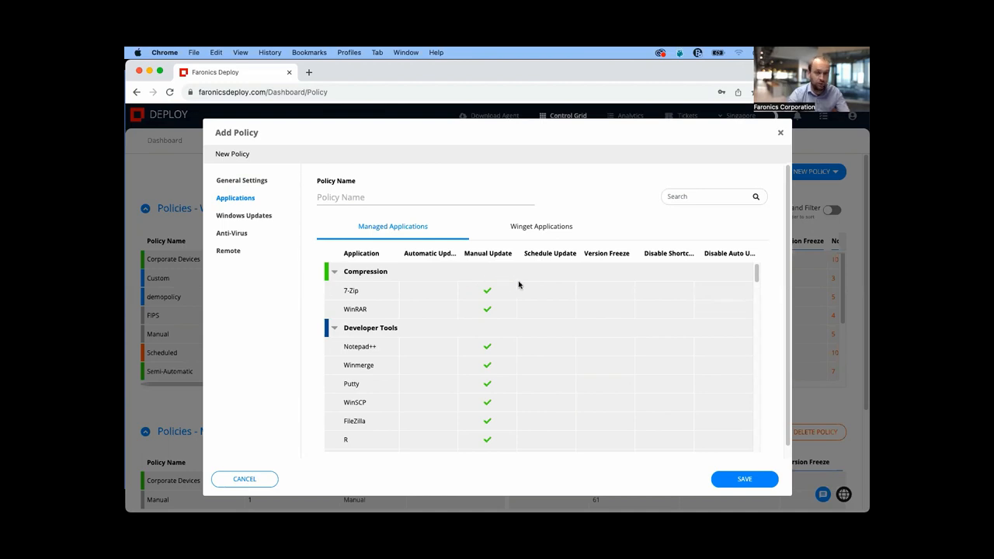
pyautogui.moveTo(543, 294)
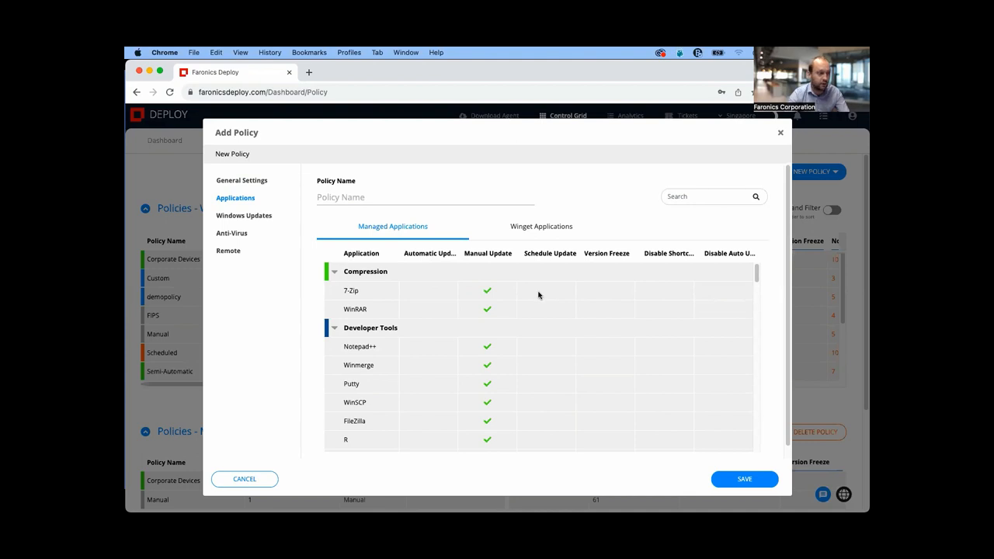
pyautogui.moveTo(543, 295)
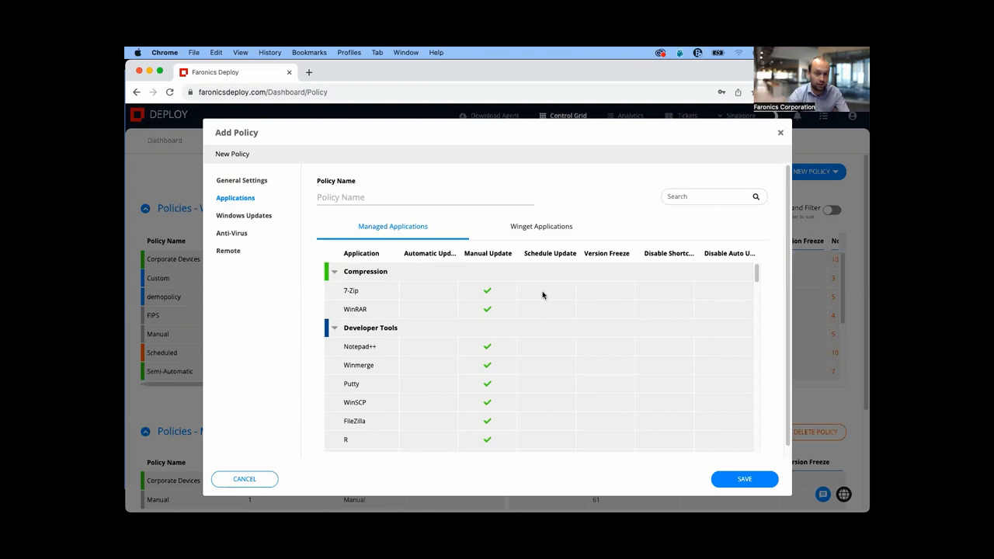
pyautogui.moveTo(595, 294)
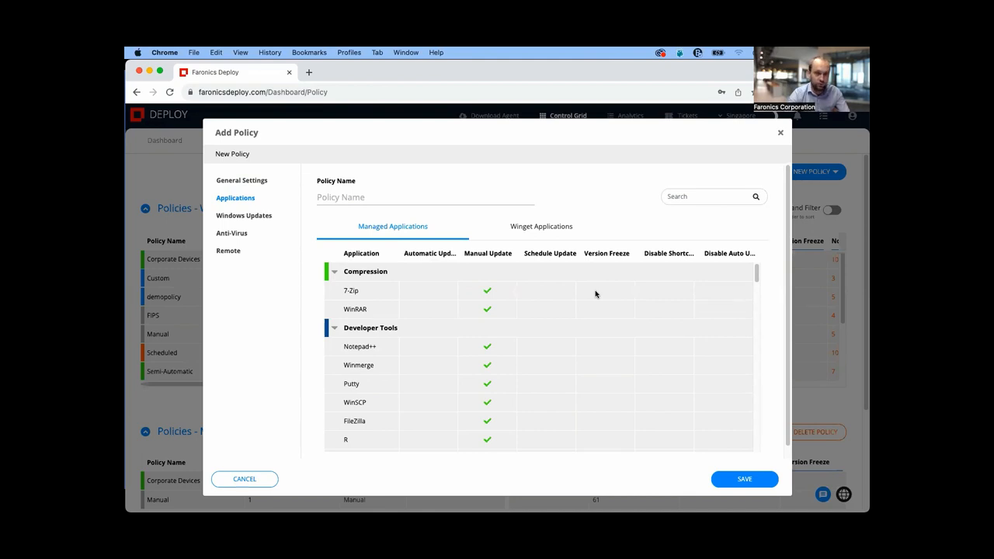
pyautogui.moveTo(606, 294)
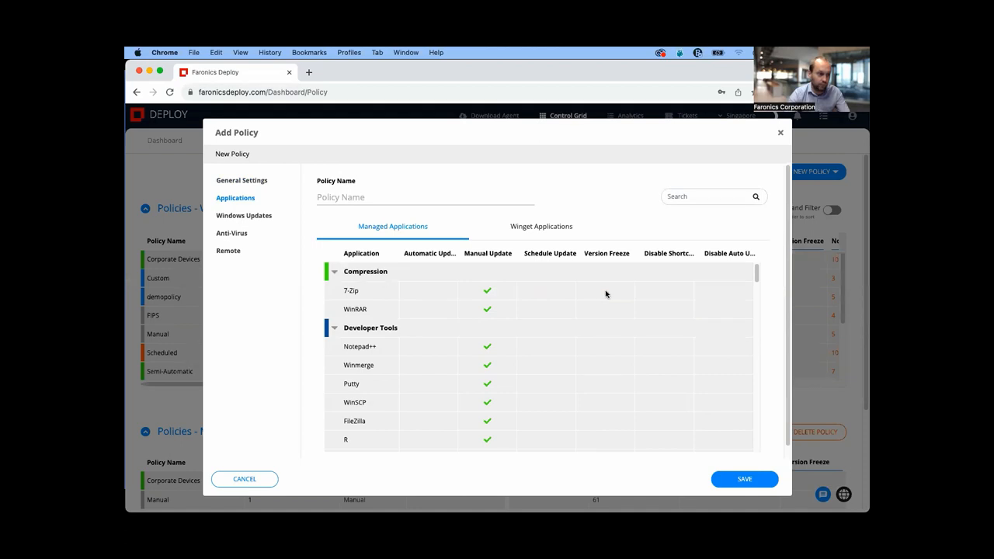
pyautogui.moveTo(657, 293)
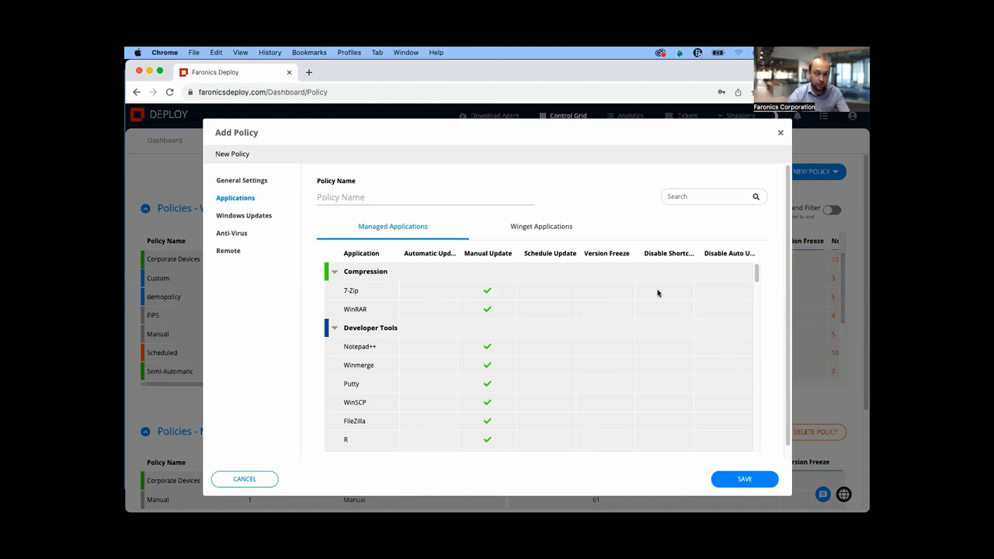
pyautogui.click(664, 292)
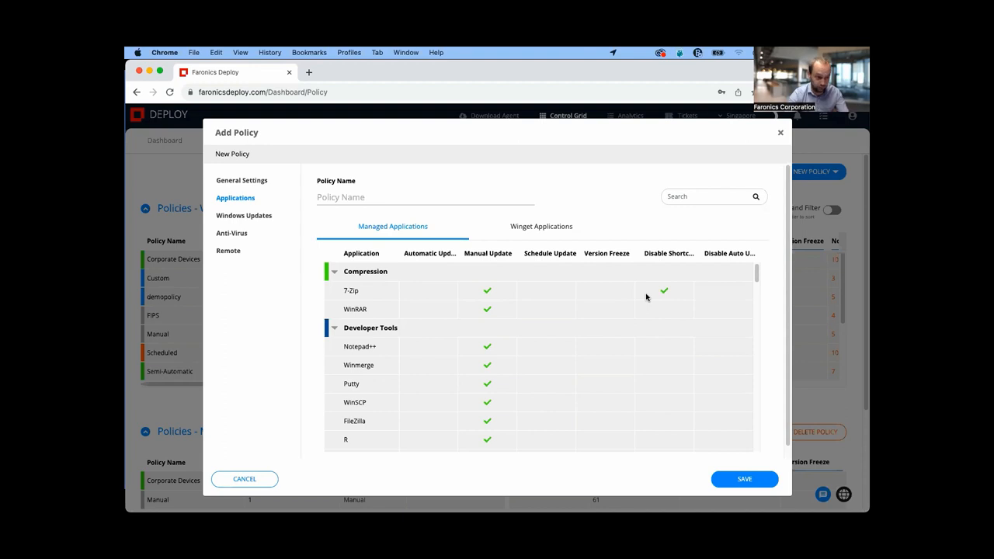
pyautogui.moveTo(652, 295)
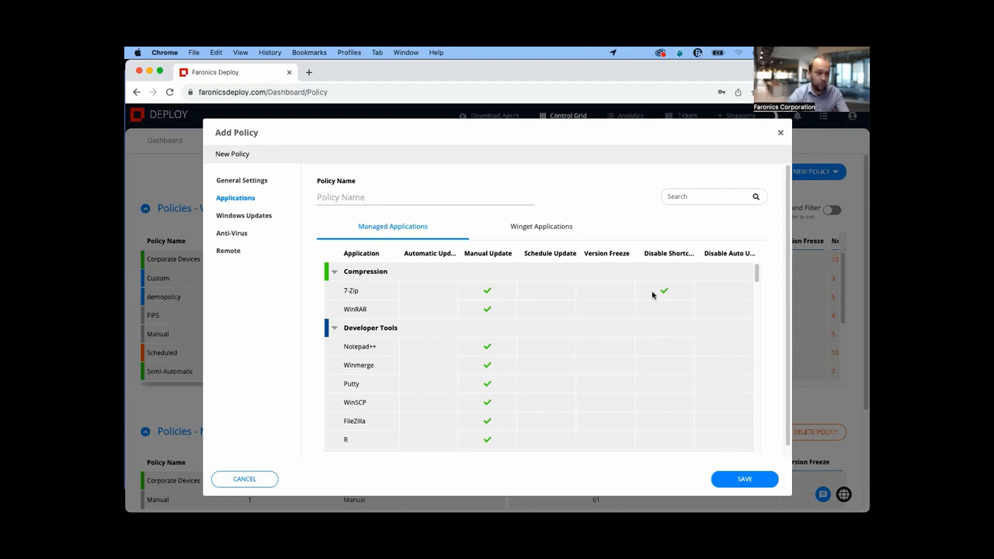
pyautogui.click(664, 290)
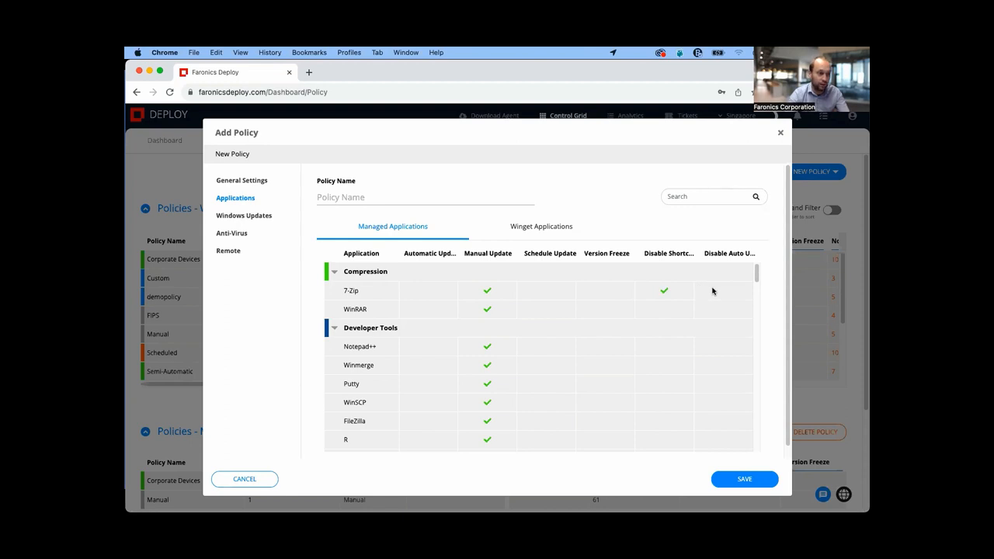
pyautogui.click(722, 293)
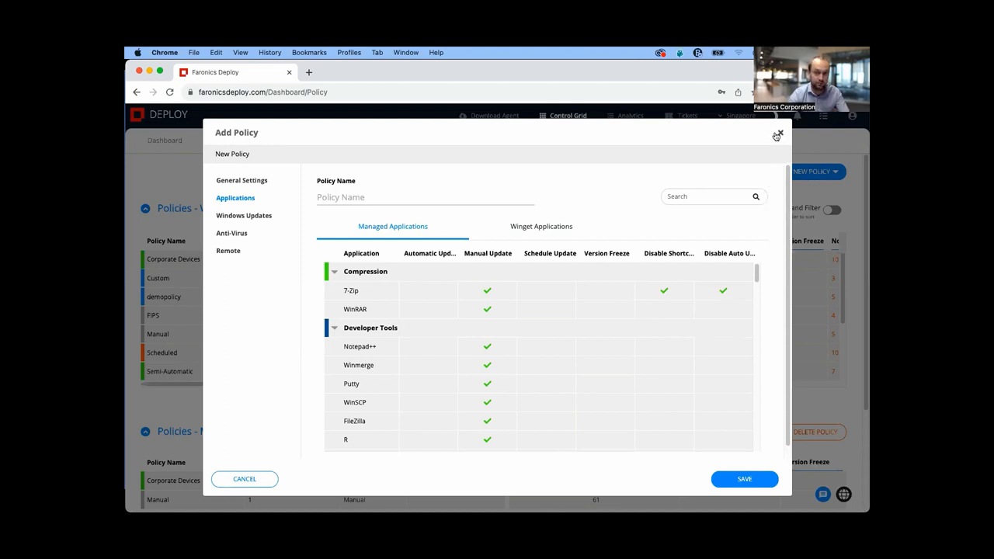
# Step: Discard the unsaved Add Policy form and head to the Applications page
pyautogui.click(777, 134)
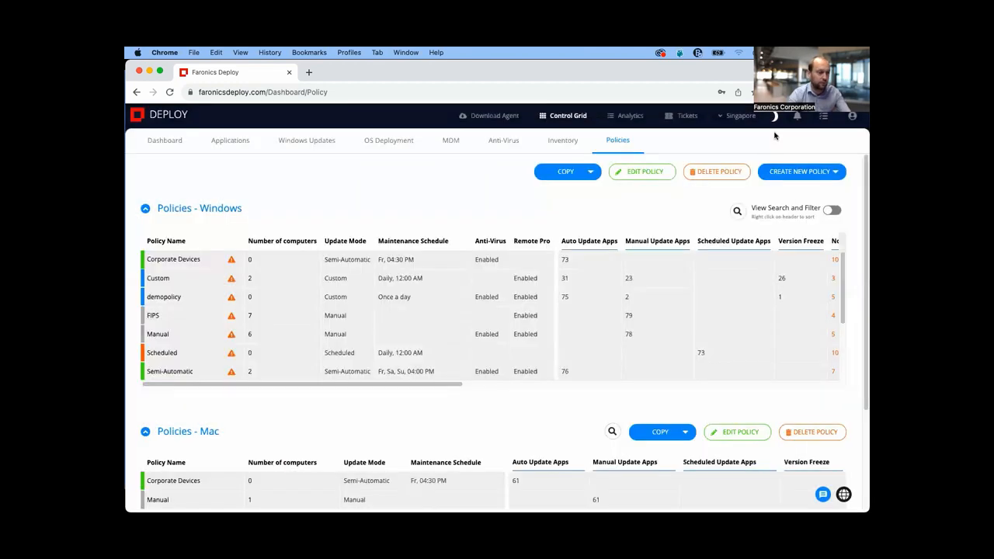
pyautogui.moveTo(360, 155)
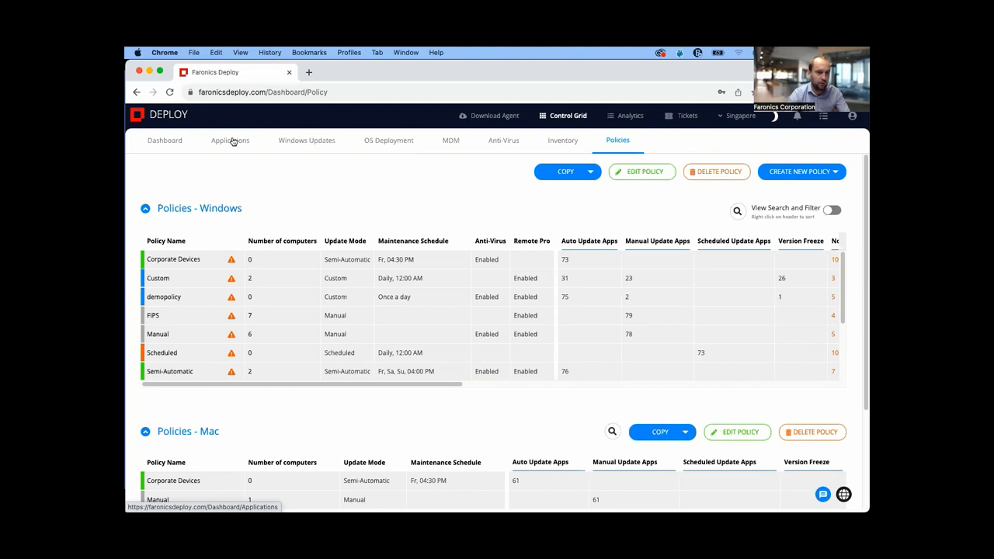
pyautogui.click(230, 139)
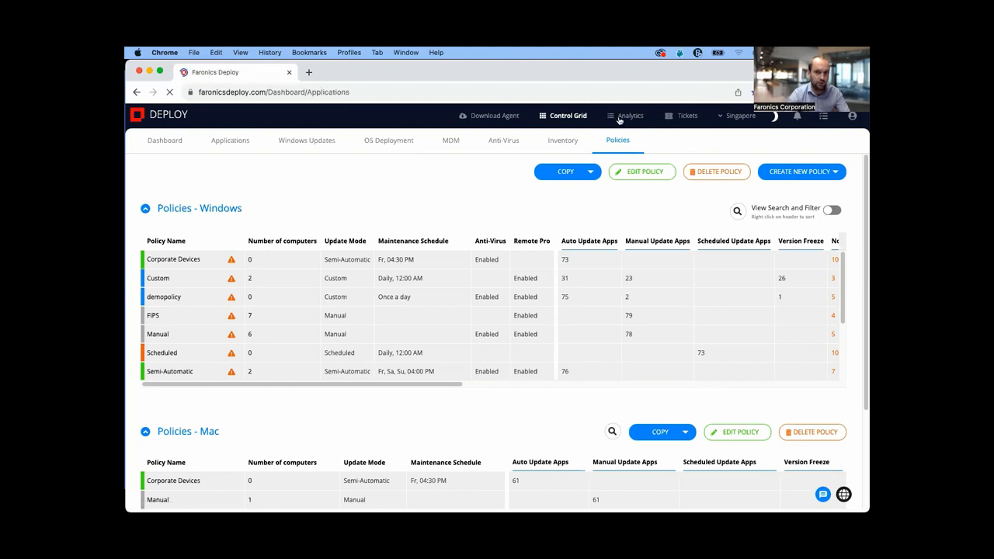
# Step: Open Application Usage analytics for Last Quarter (24-May to 24-Aug-2023) and scroll its 10 records
pyautogui.click(630, 115)
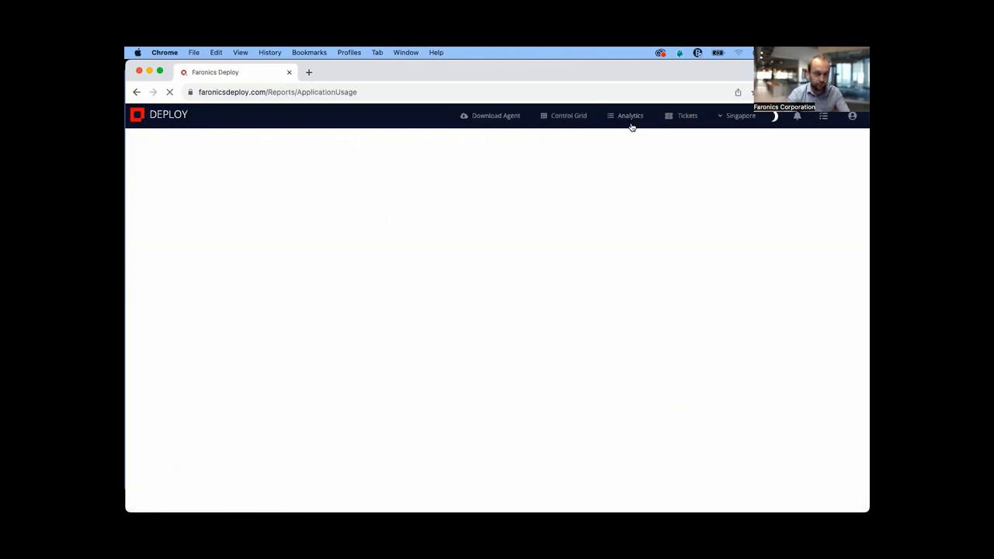
pyautogui.click(629, 115)
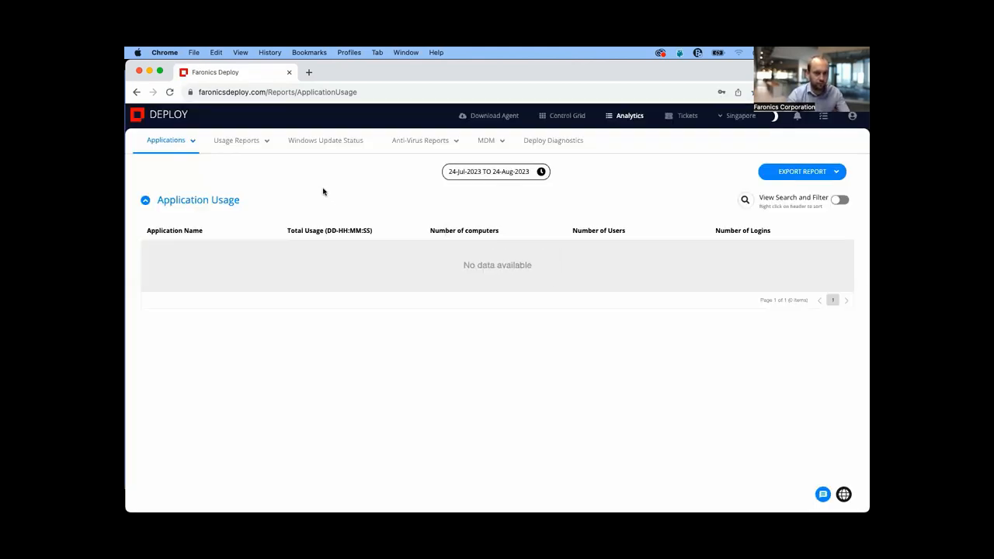
pyautogui.click(496, 171)
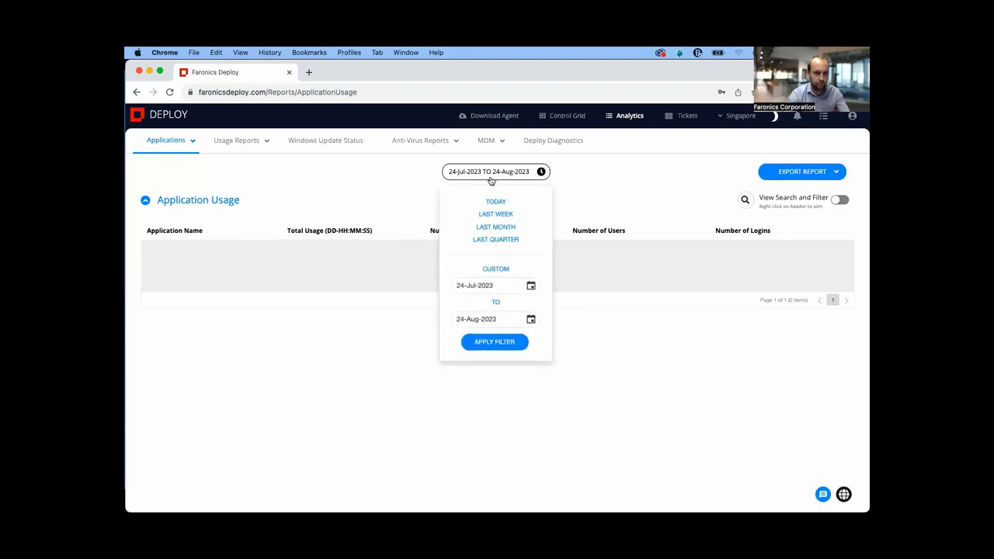
pyautogui.click(494, 342)
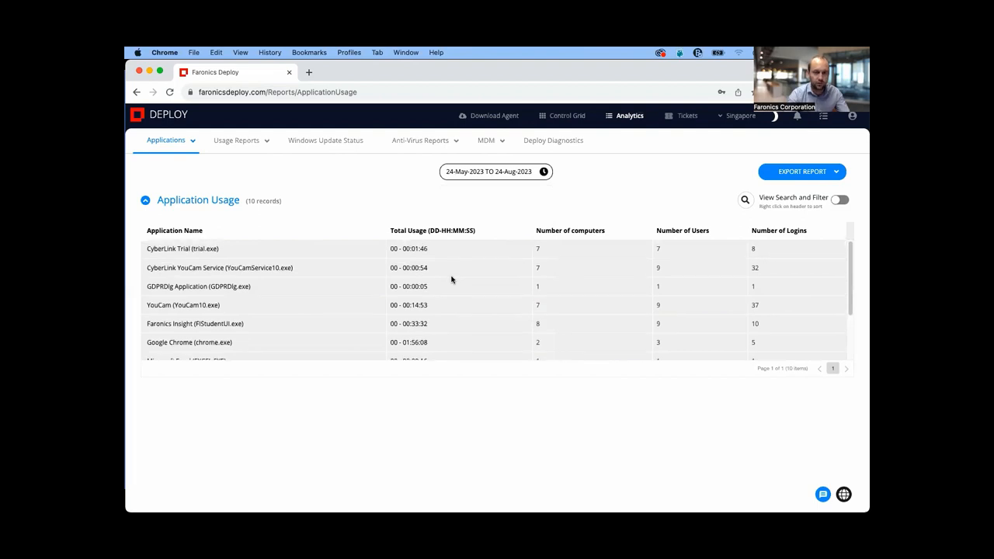
pyautogui.scroll(-3)
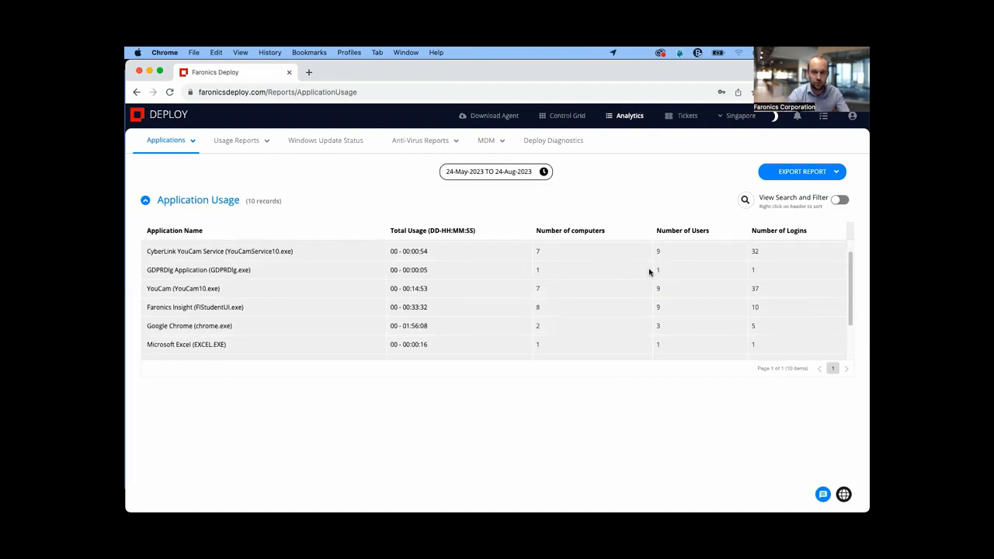
pyautogui.moveTo(691, 264)
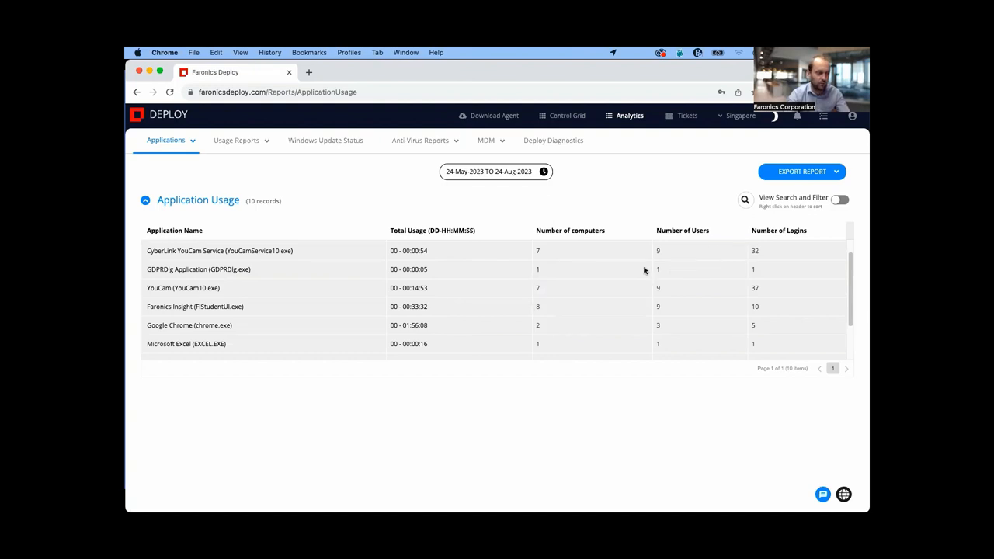
pyautogui.moveTo(610, 238)
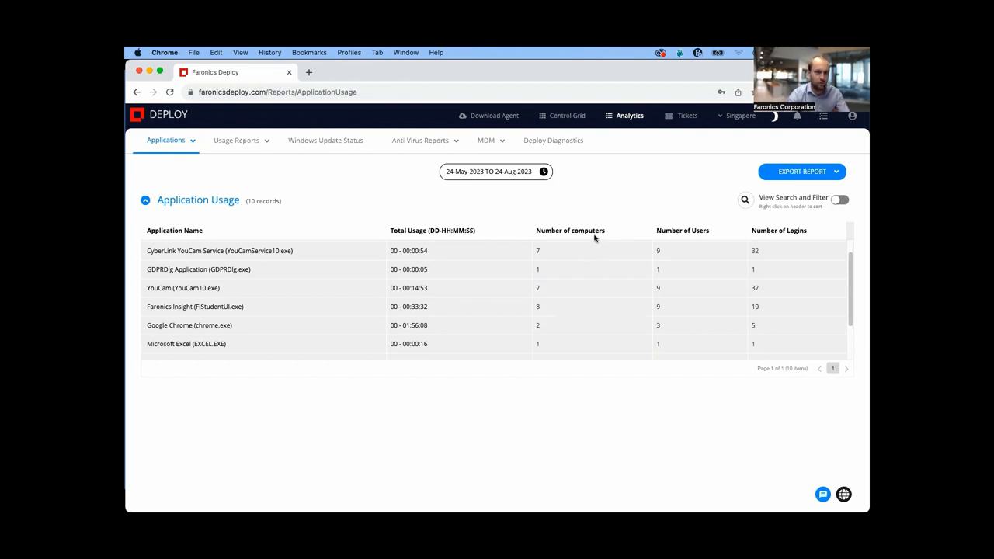
pyautogui.moveTo(522, 236)
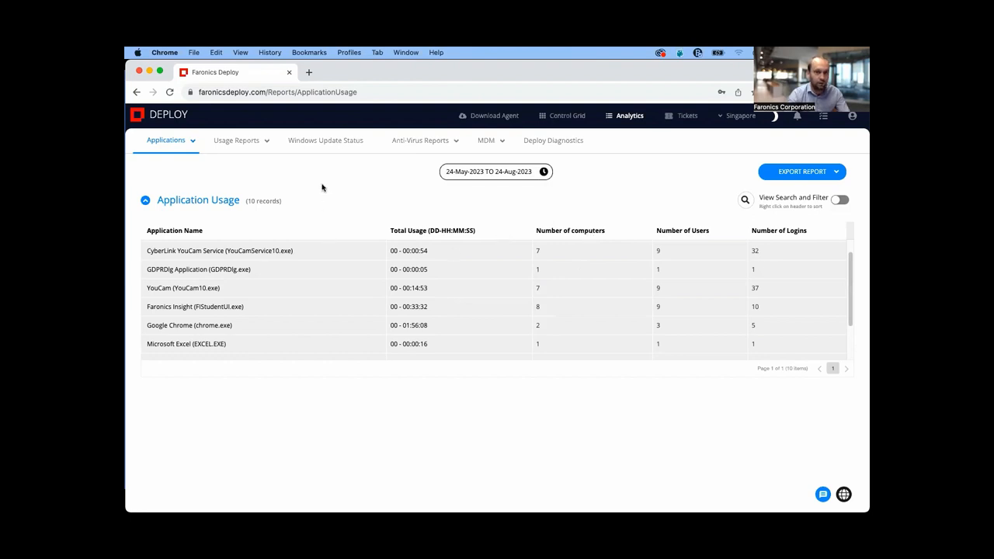
# Step: Open Control Grid to see pending Windows updates across 18 computers
pyautogui.click(565, 115)
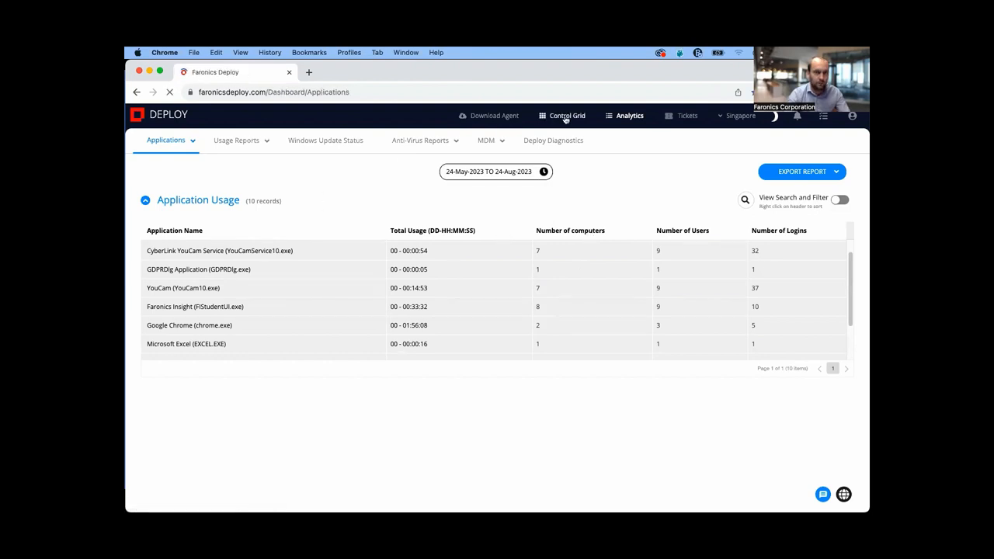
pyautogui.click(566, 115)
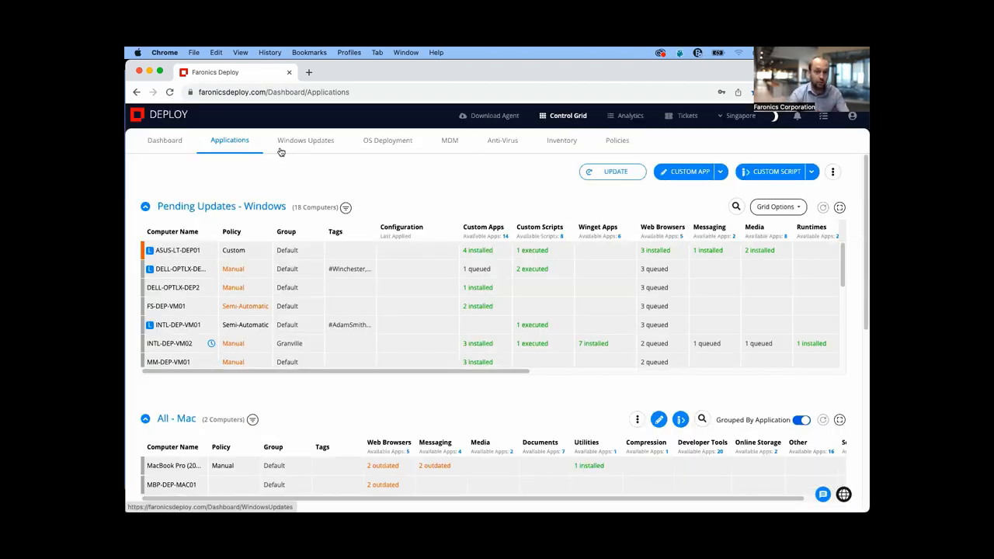
# Step: Open Windows Update Patches, select the 2023-08 cumulative update preview, then view the empty Service Pack category
pyautogui.click(305, 141)
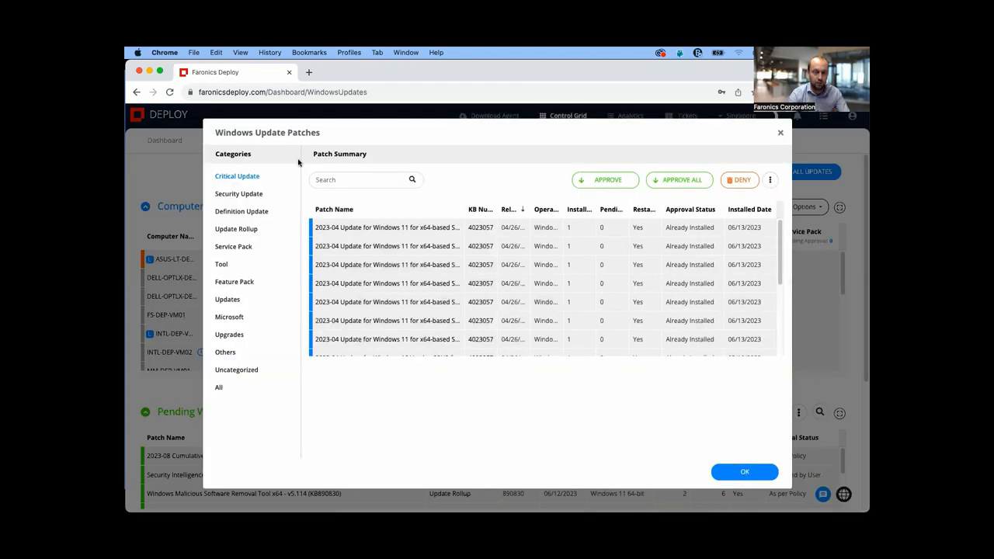
pyautogui.moveTo(257, 184)
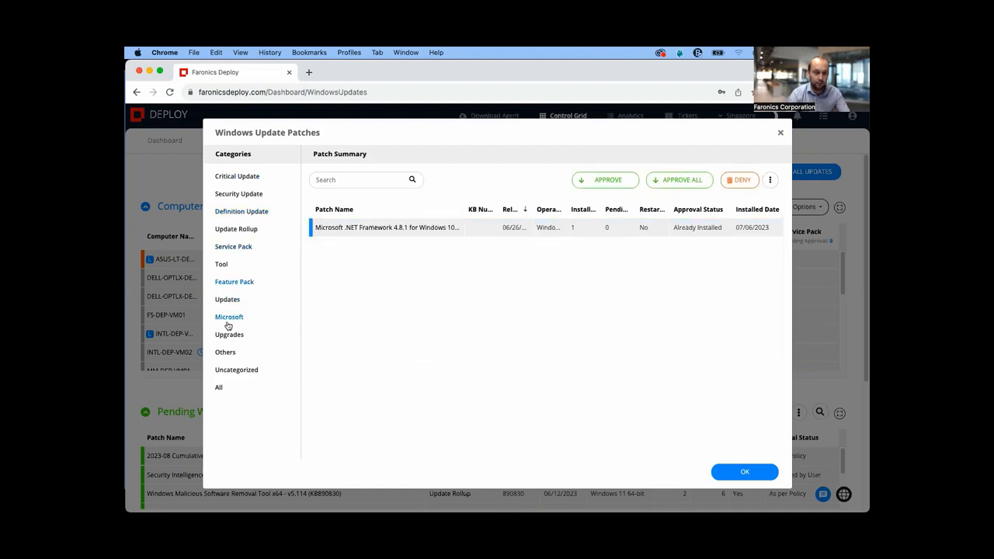
pyautogui.click(228, 299)
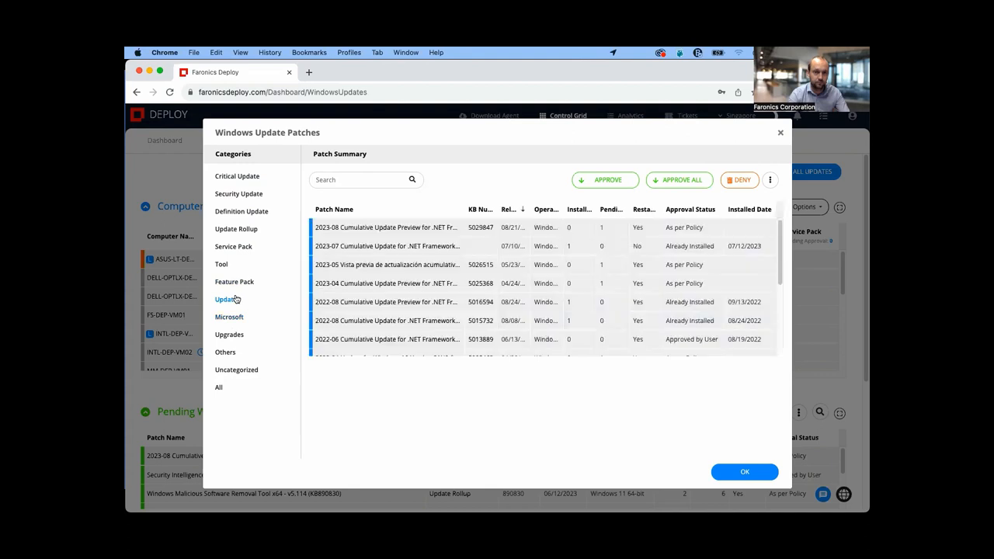
pyautogui.click(386, 227)
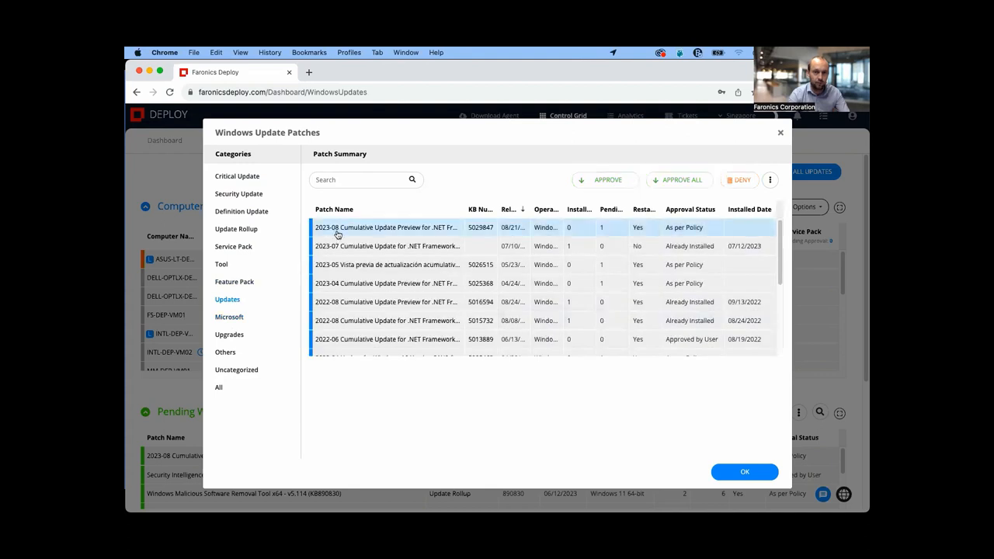
pyautogui.click(233, 246)
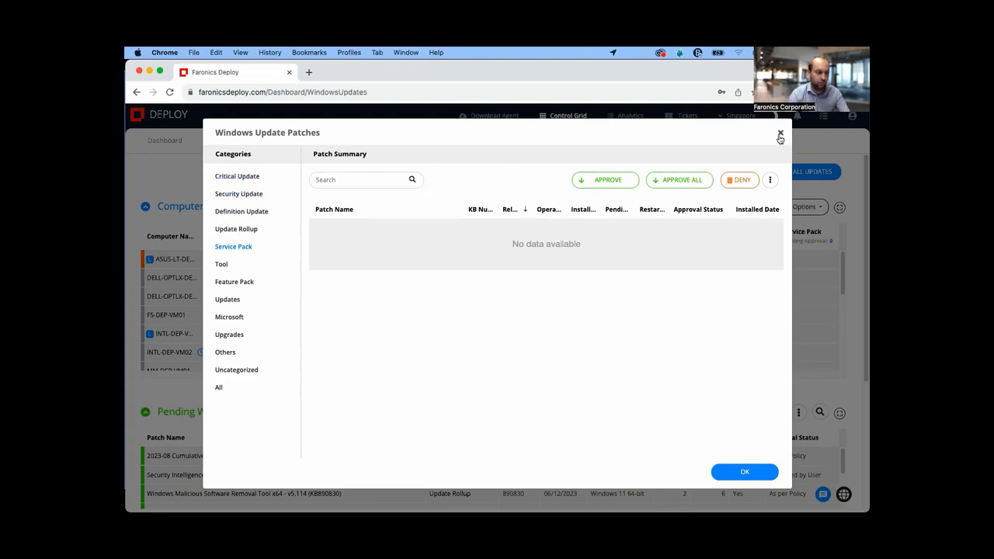
# Step: Close the Windows Update Patches window to view the 17 of 18 computers pending updates
pyautogui.click(780, 137)
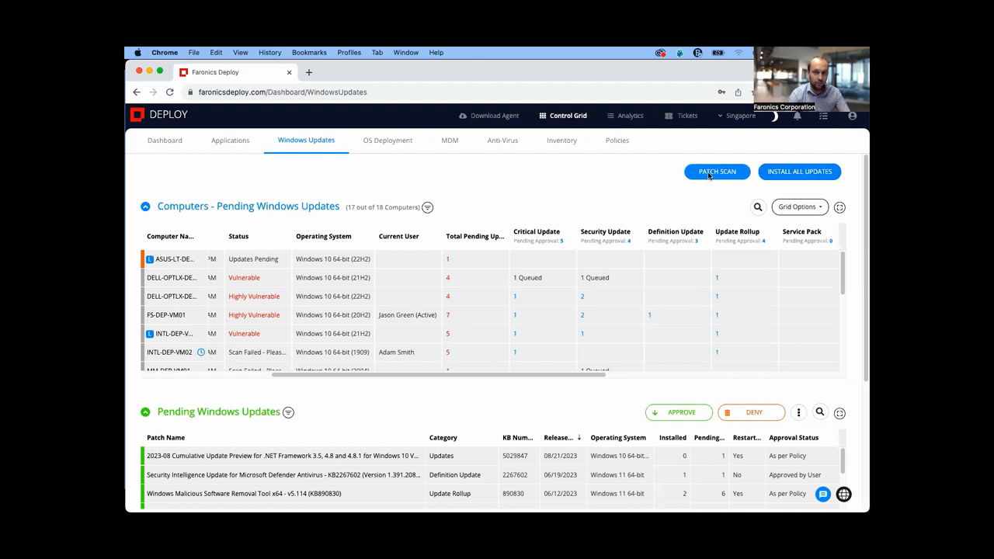
pyautogui.moveTo(595, 205)
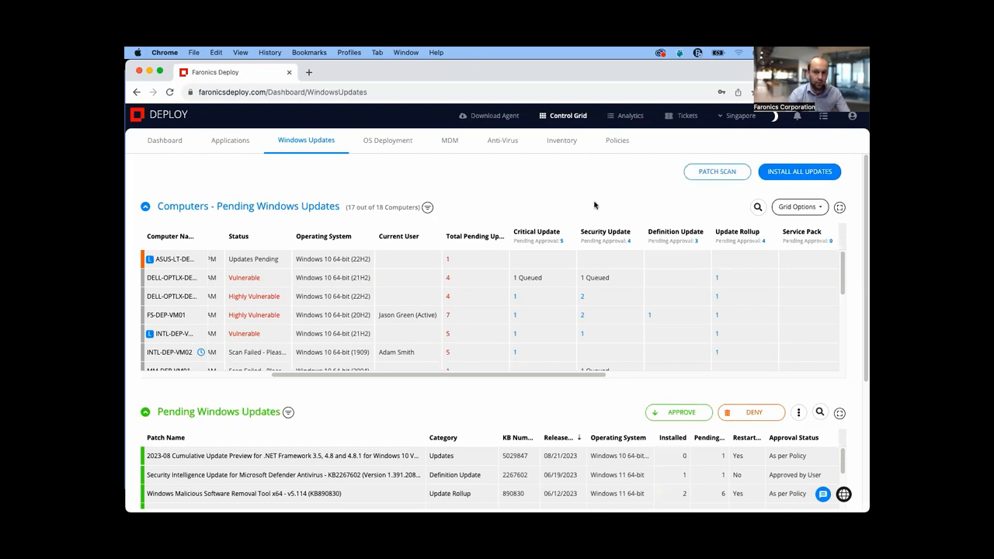
pyautogui.moveTo(526, 174)
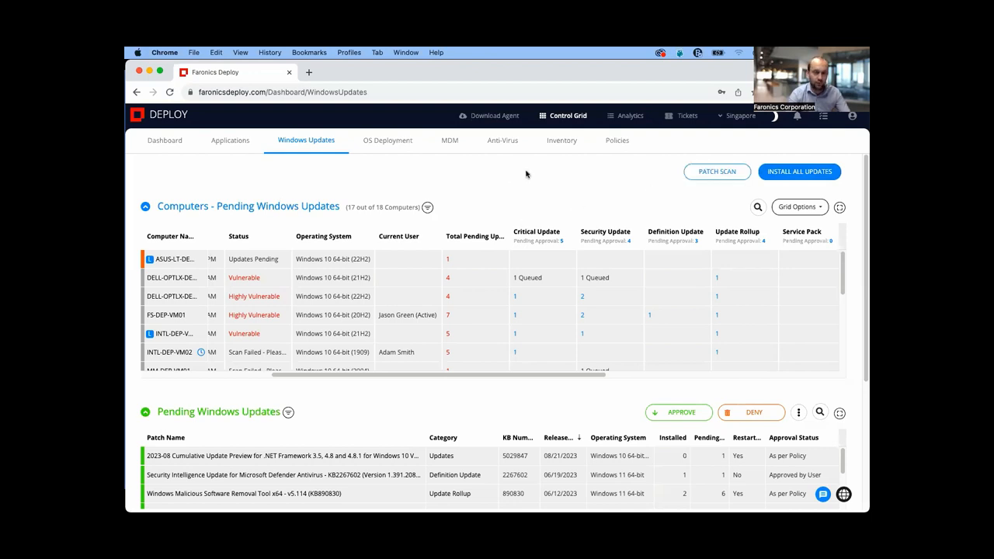
pyautogui.moveTo(664, 339)
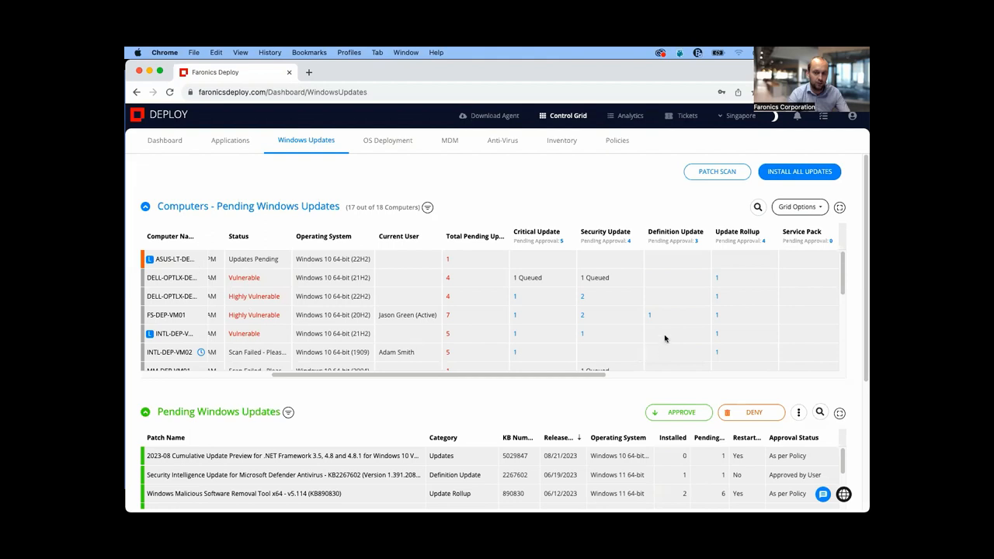
pyautogui.moveTo(633, 200)
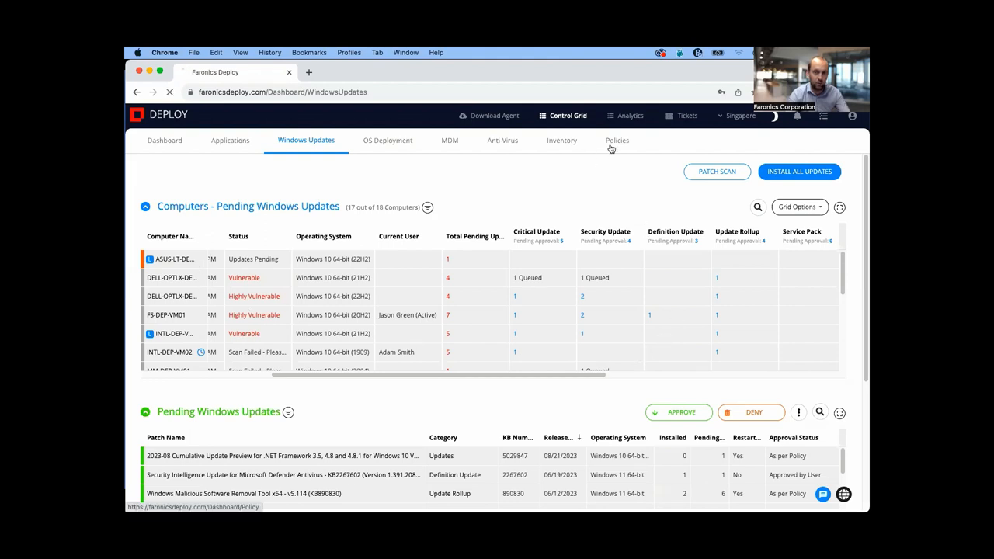
# Step: Open the Policies page and begin a new Windows policy
pyautogui.click(617, 141)
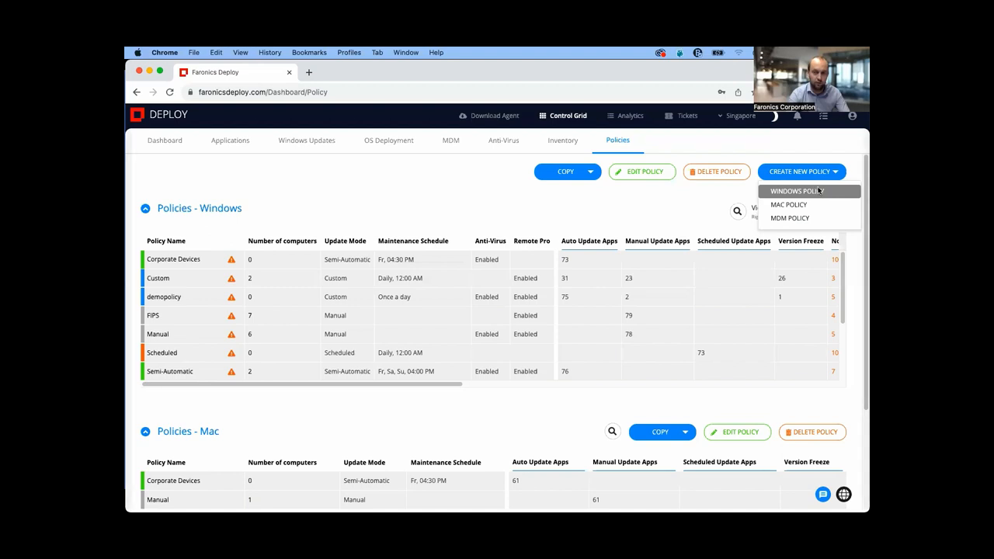
pyautogui.click(796, 191)
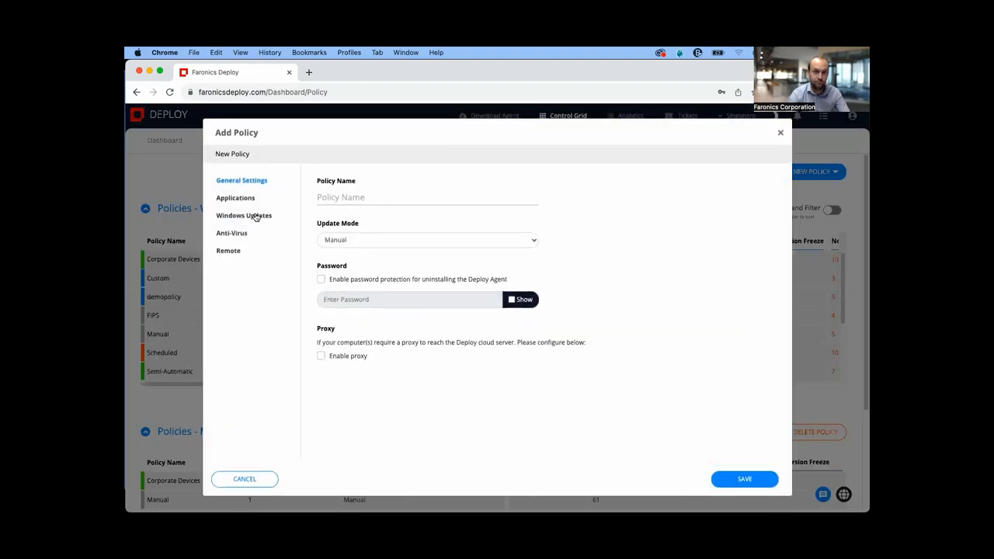
# Step: Show the policy's Windows Updates section and scroll through reboot, scan and Windows 10 deferral settings
pyautogui.click(244, 215)
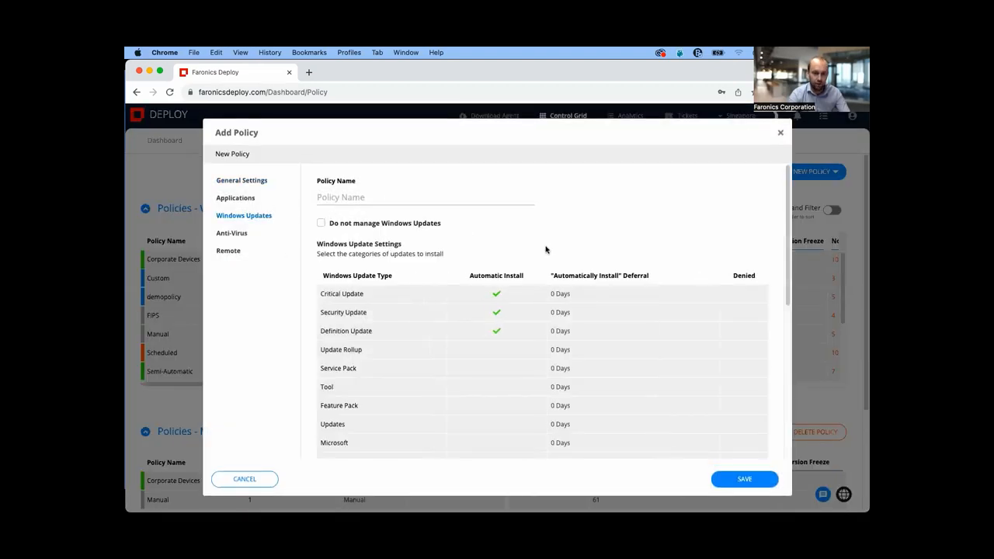
pyautogui.moveTo(487, 299)
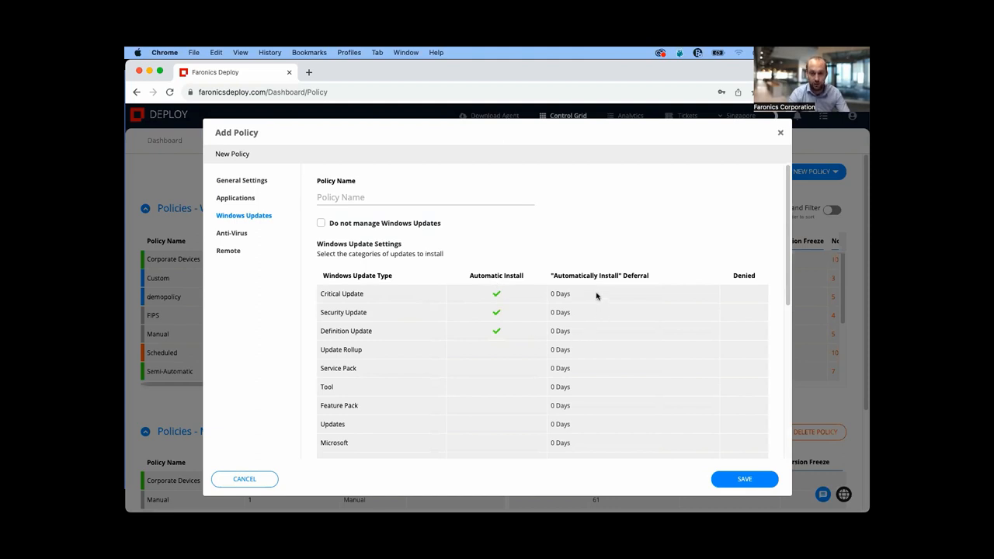
pyautogui.moveTo(756, 307)
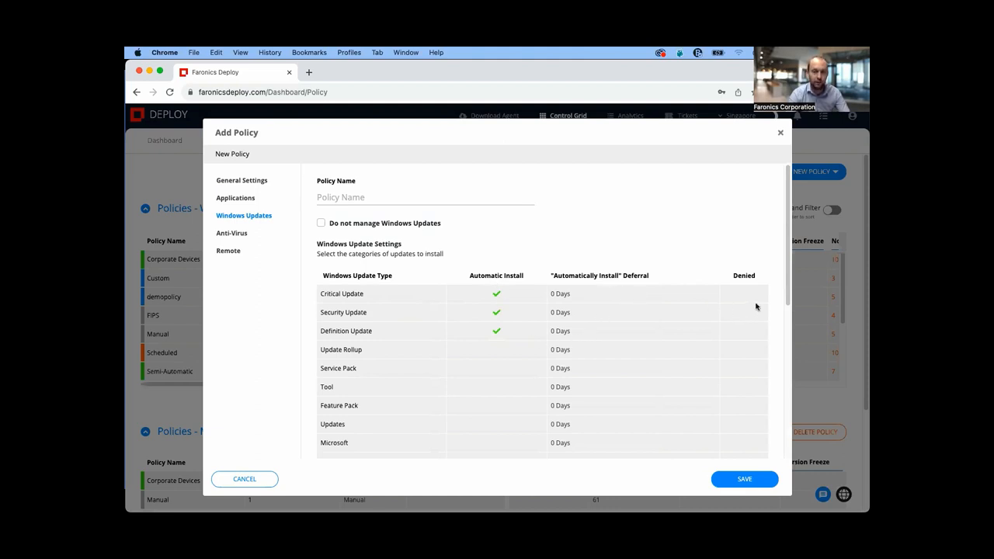
pyautogui.scroll(-3)
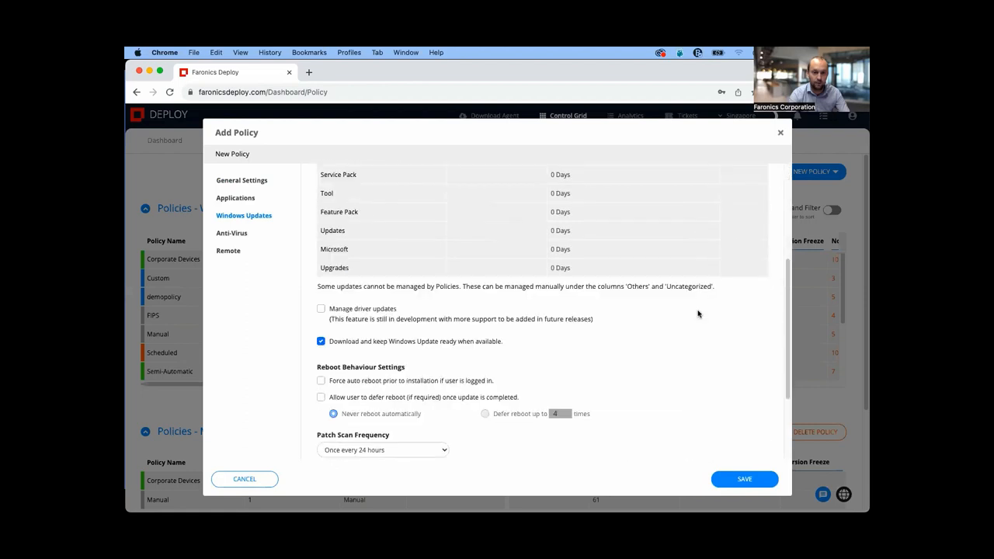
pyautogui.scroll(-3)
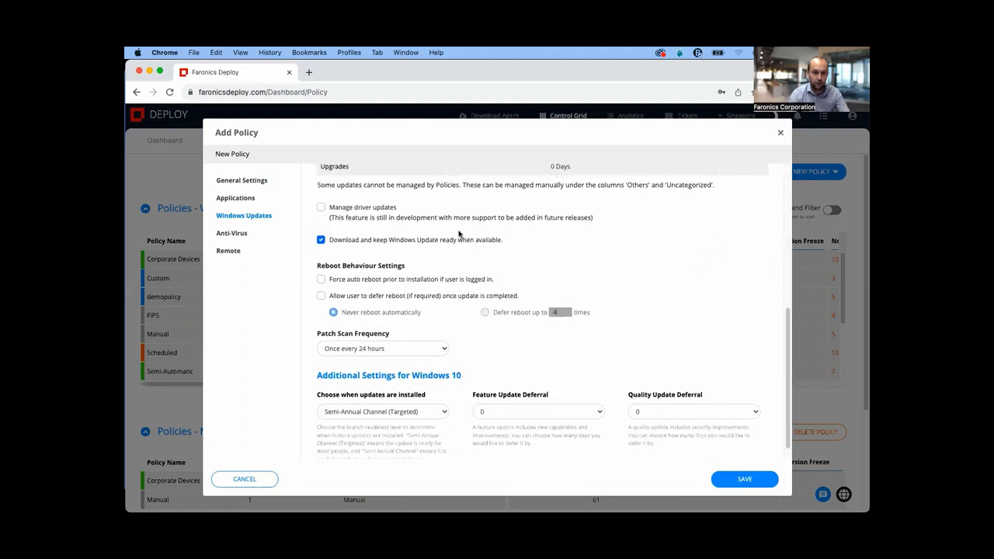
pyautogui.moveTo(283, 284)
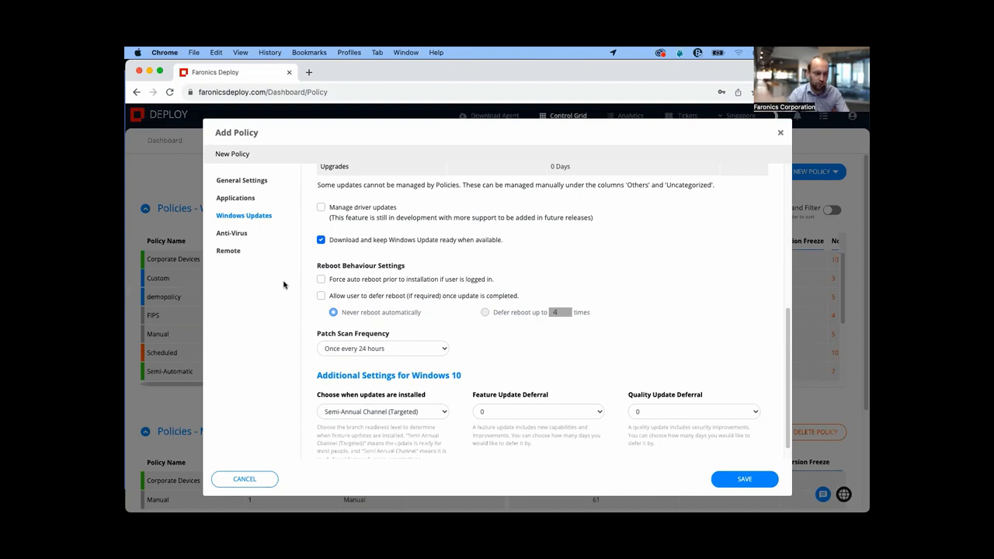
pyautogui.moveTo(760, 153)
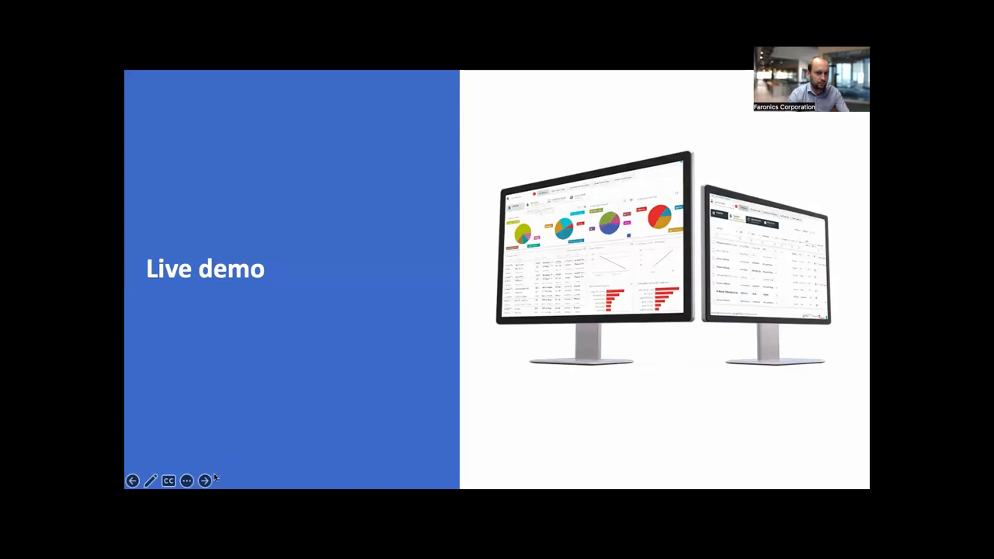
# Step: Advance the slideshow to the Faronics Cloud slide listing six platform capabilities
pyautogui.click(204, 481)
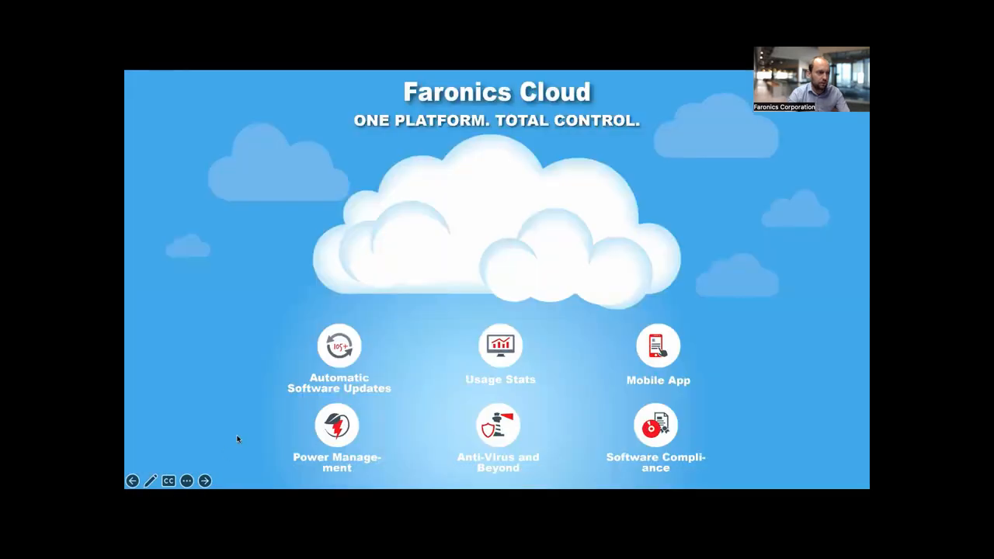
pyautogui.moveTo(303, 163)
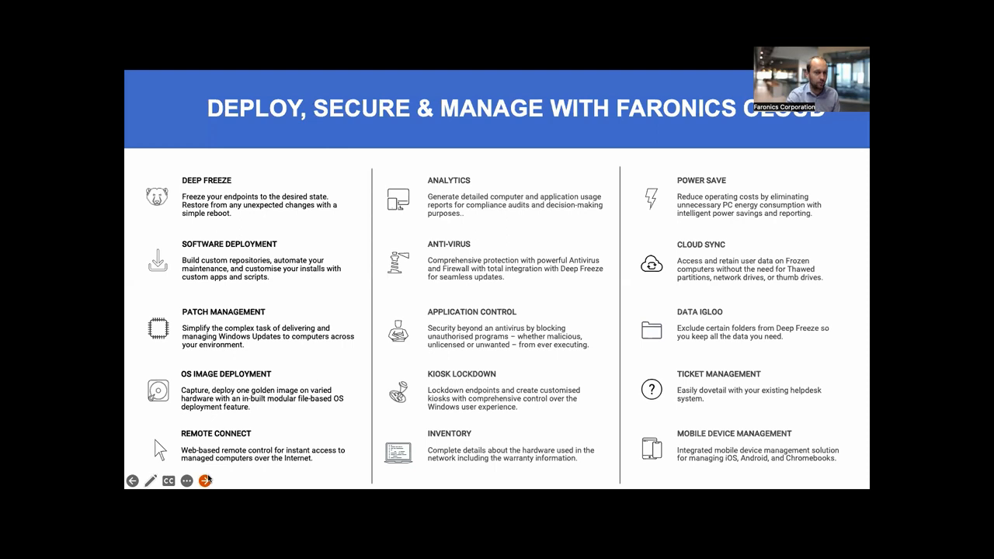
# Step: Advance to the Get Started in 3 Easy Steps slide
pyautogui.click(204, 480)
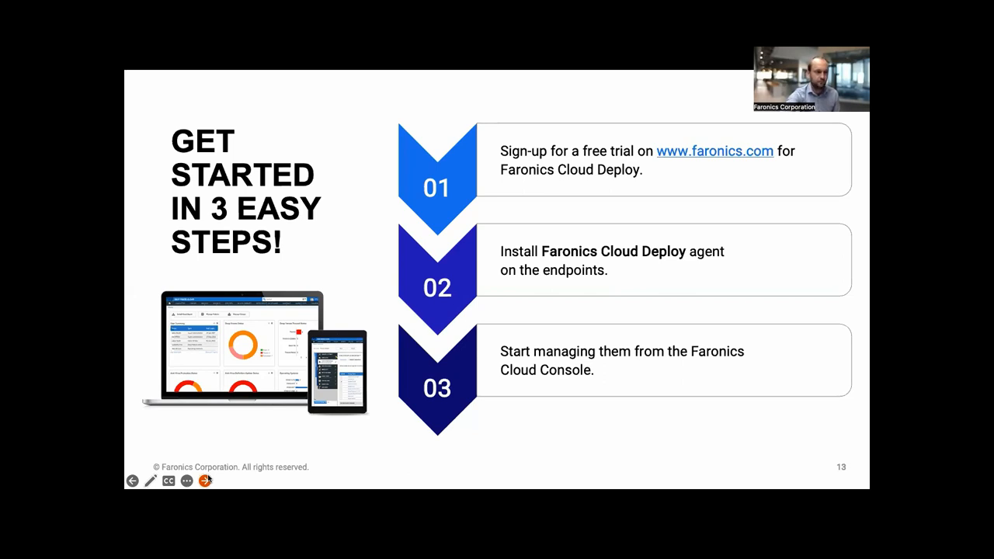
# Step: Advance to the closing slide about scheduling a meeting and trying Faronics Cloud
pyautogui.click(204, 480)
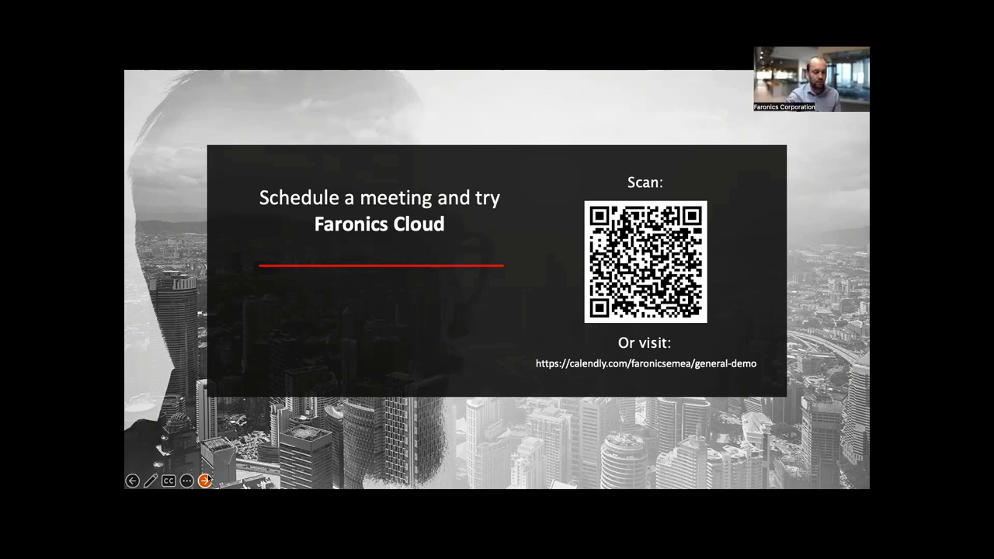
pyautogui.click(204, 482)
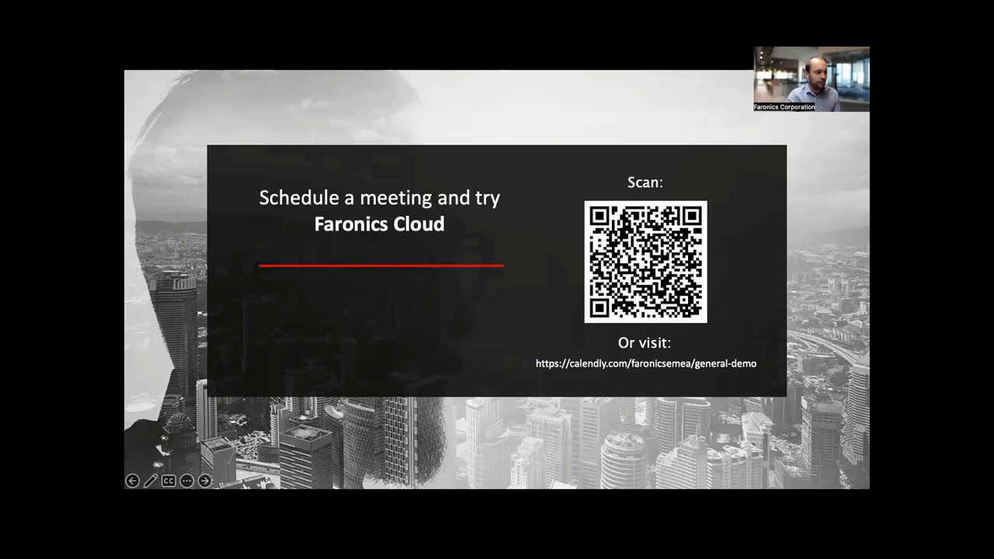
pyautogui.moveTo(666, 85)
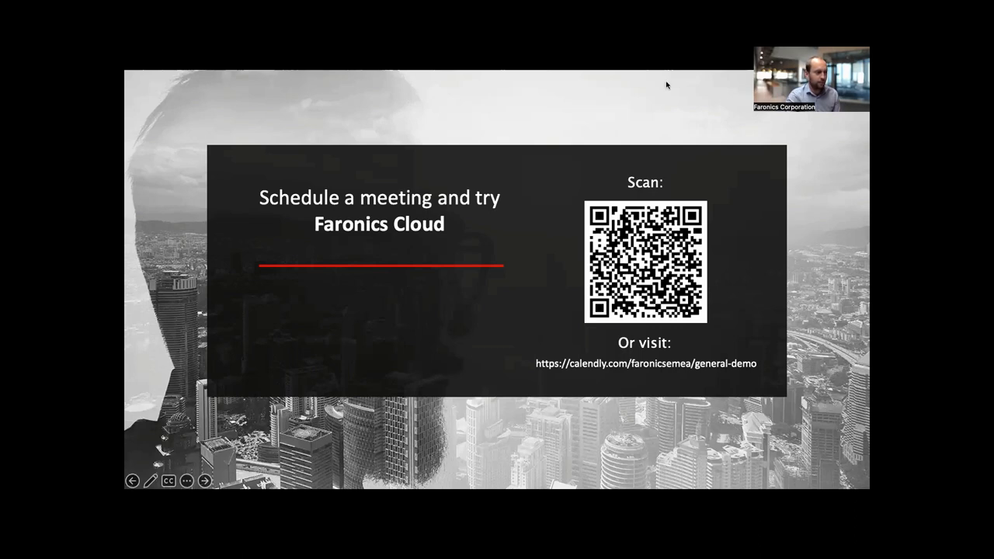